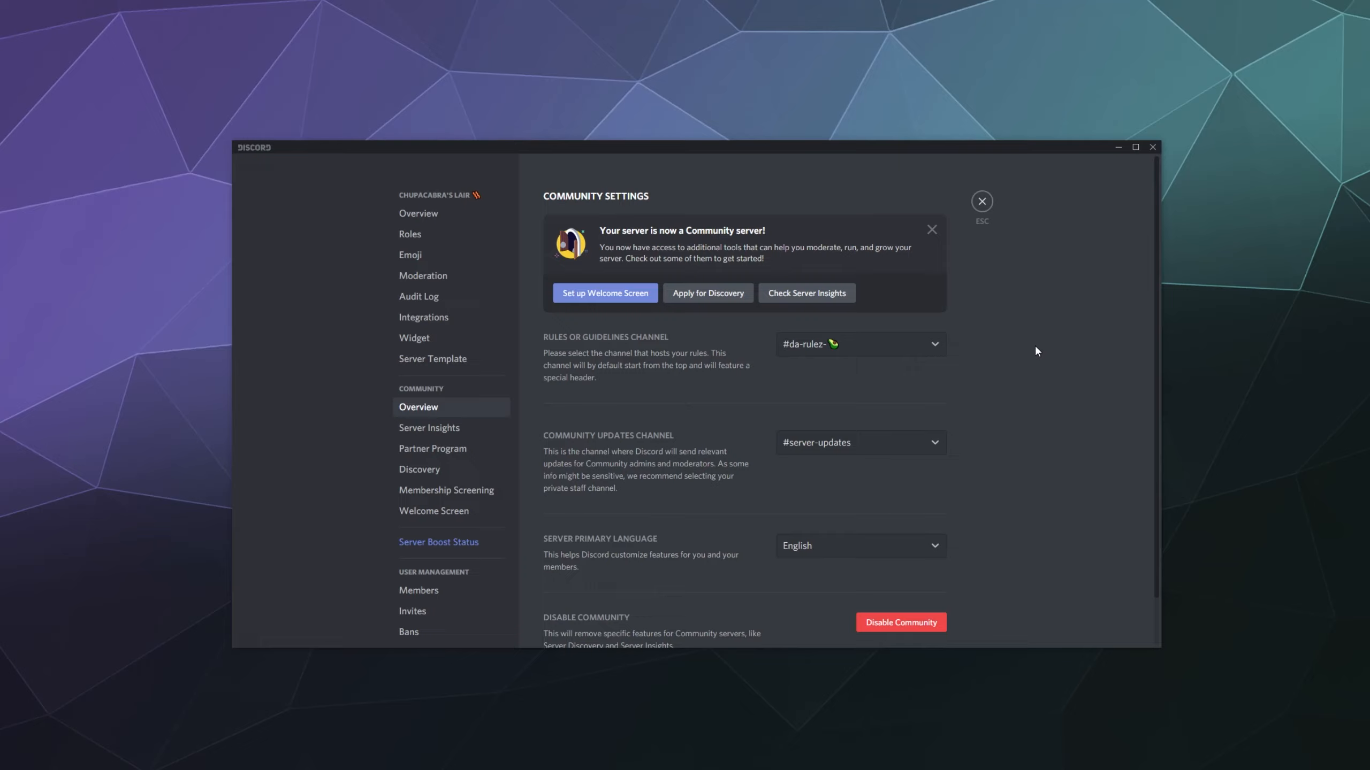
mouse_move(877, 327)
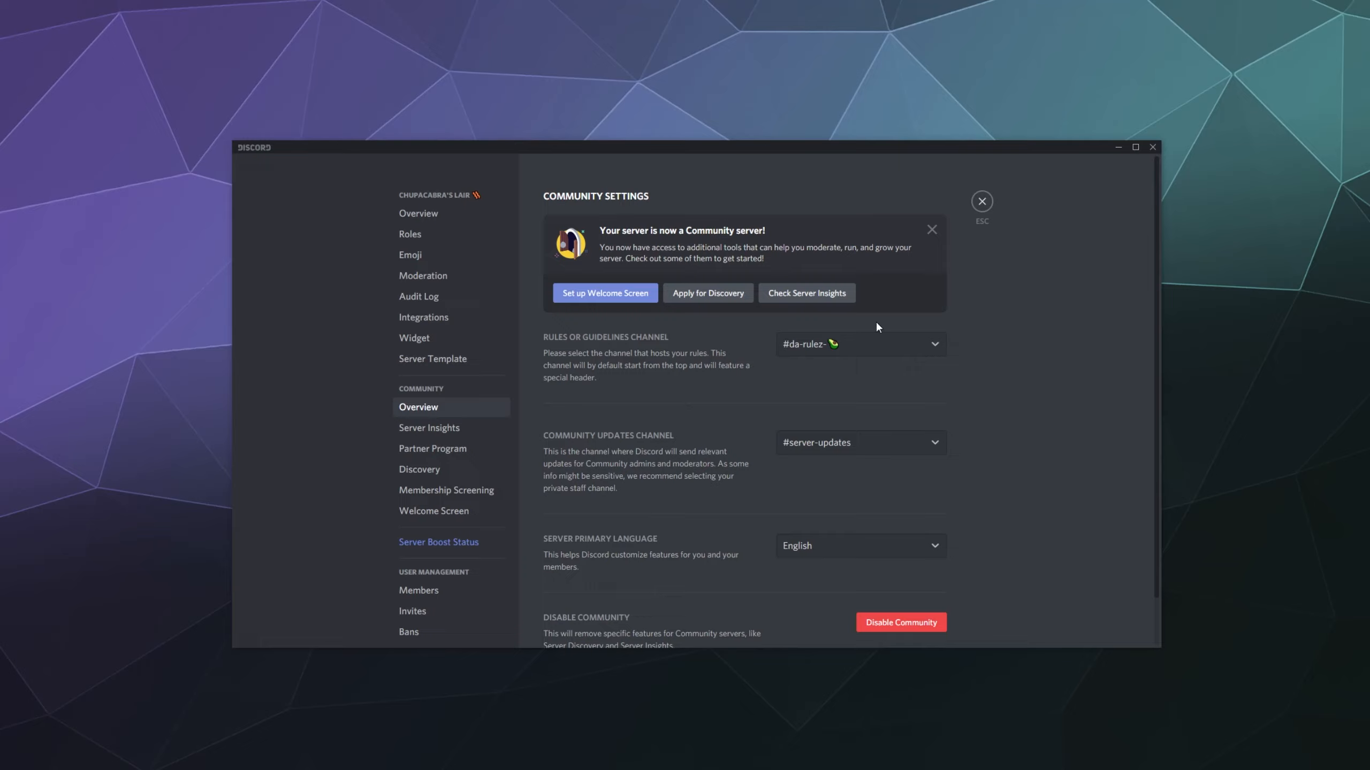
mouse_move(329, 317)
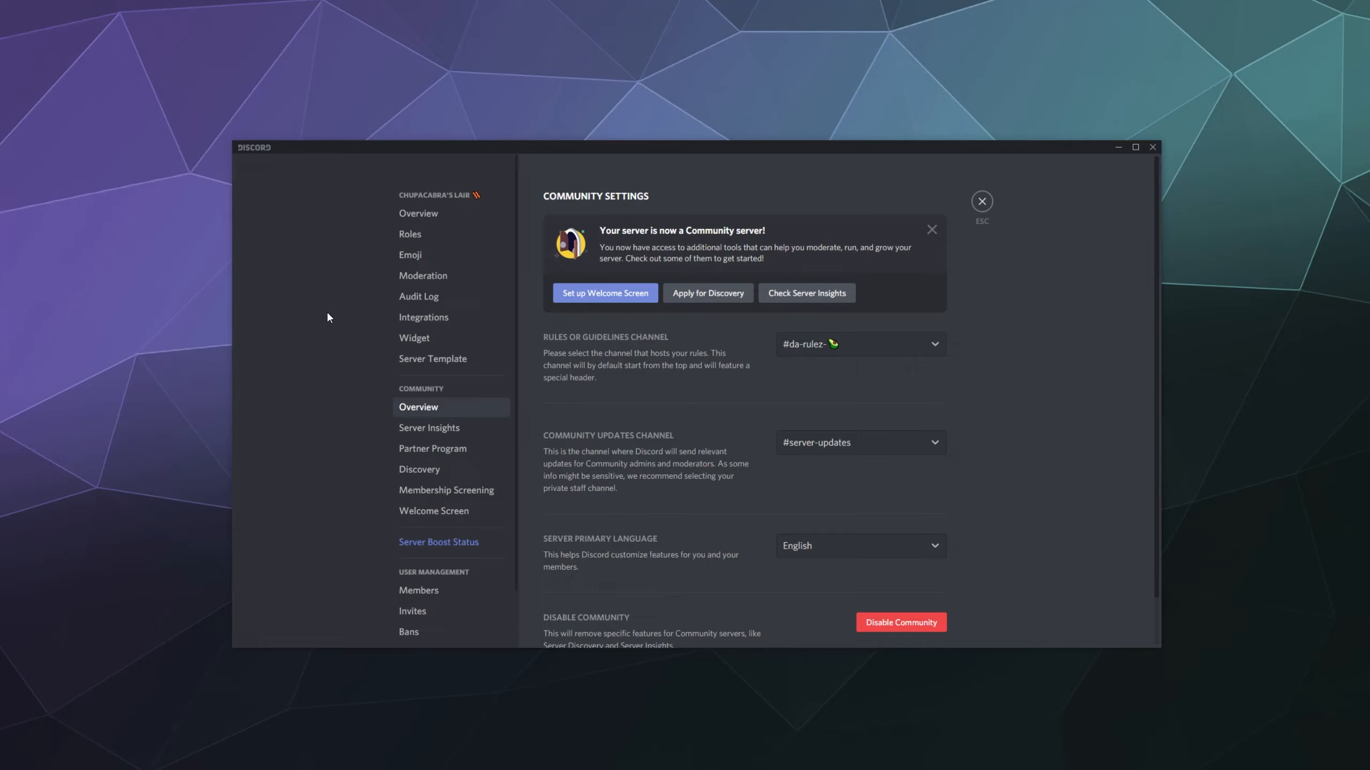
mouse_move(380, 371)
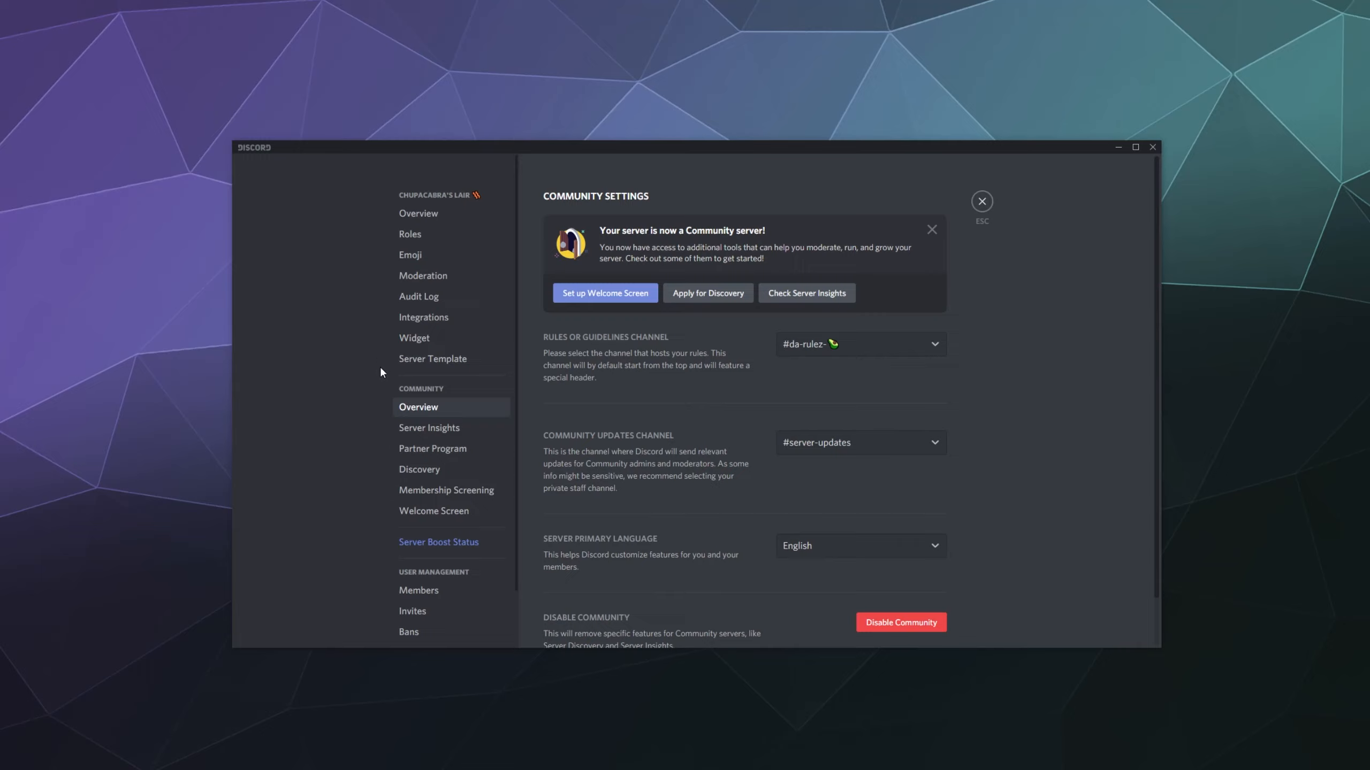
mouse_move(370, 403)
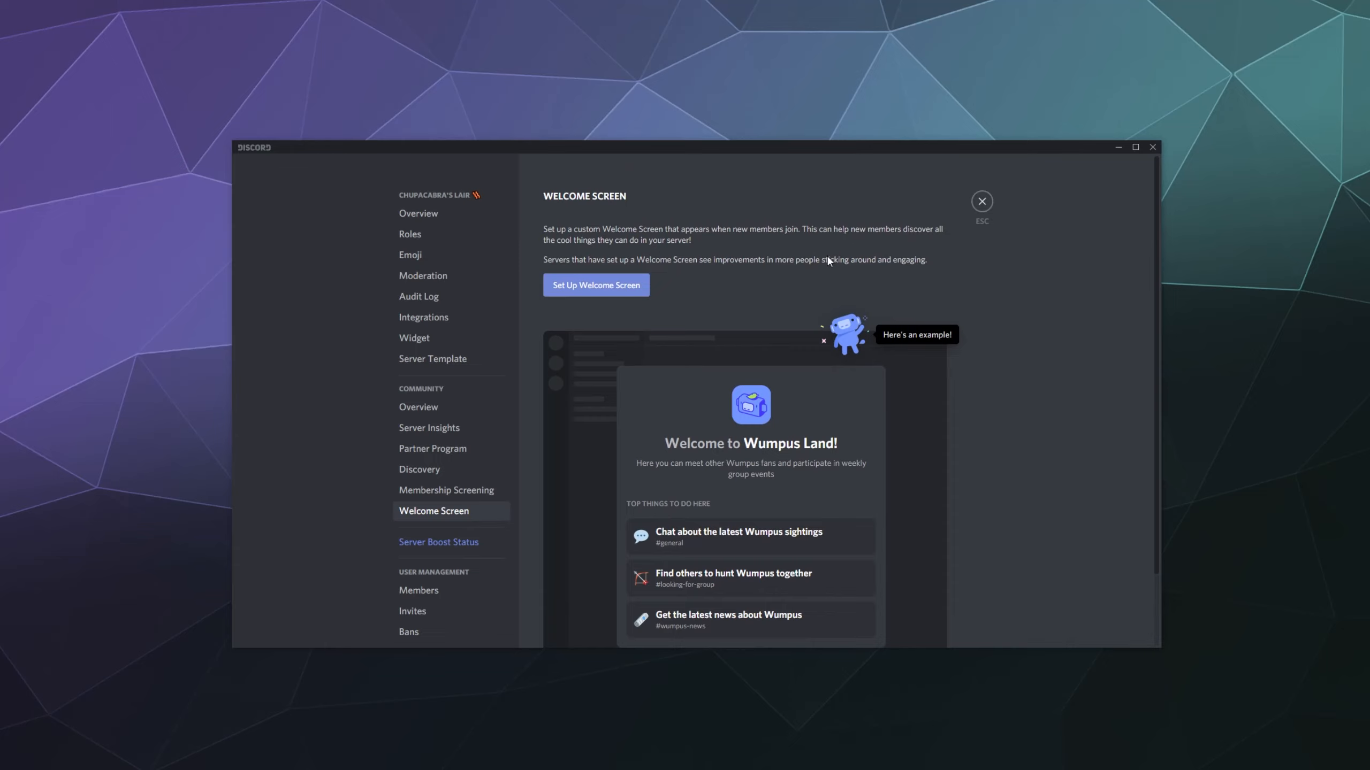
Step: Start the Welcome Screen setup for Chupacabra's Lair from Server Settings
scroll("down", 3)
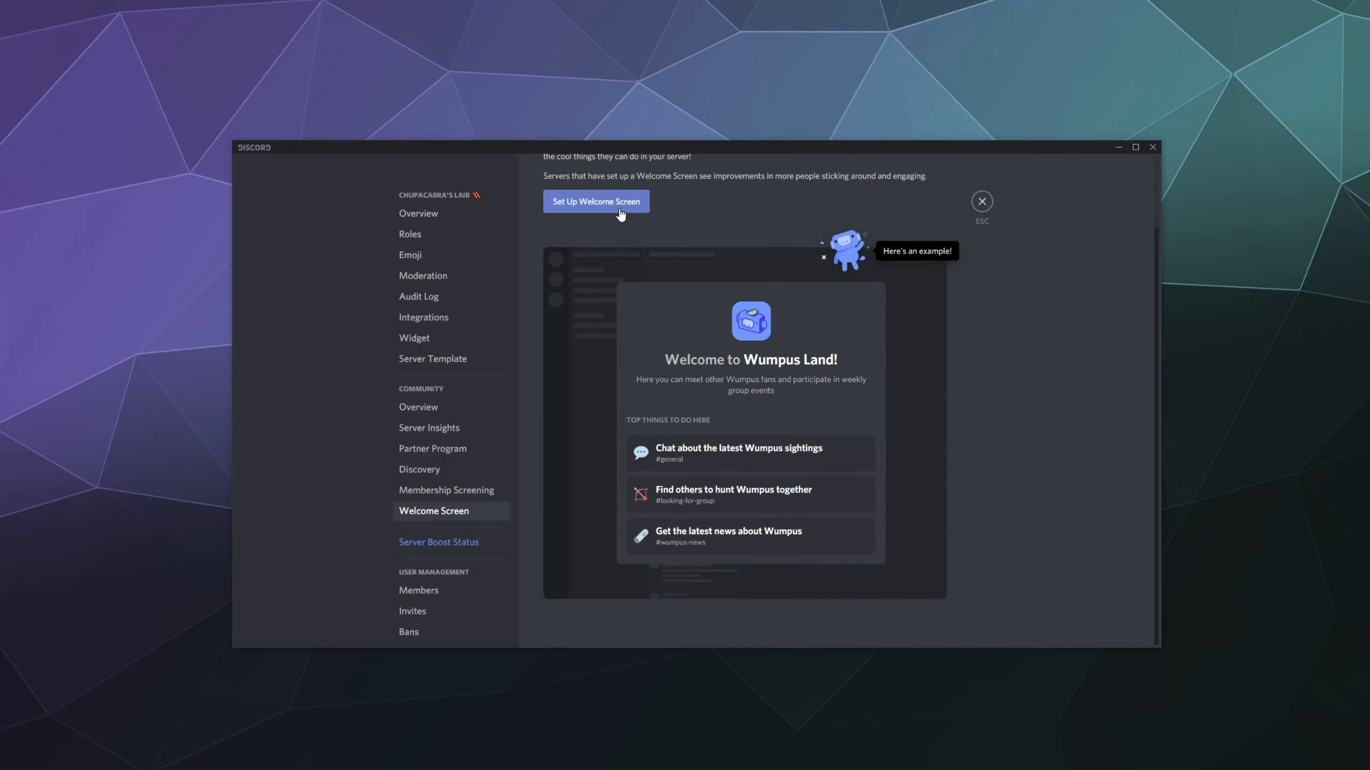
left_click(596, 202)
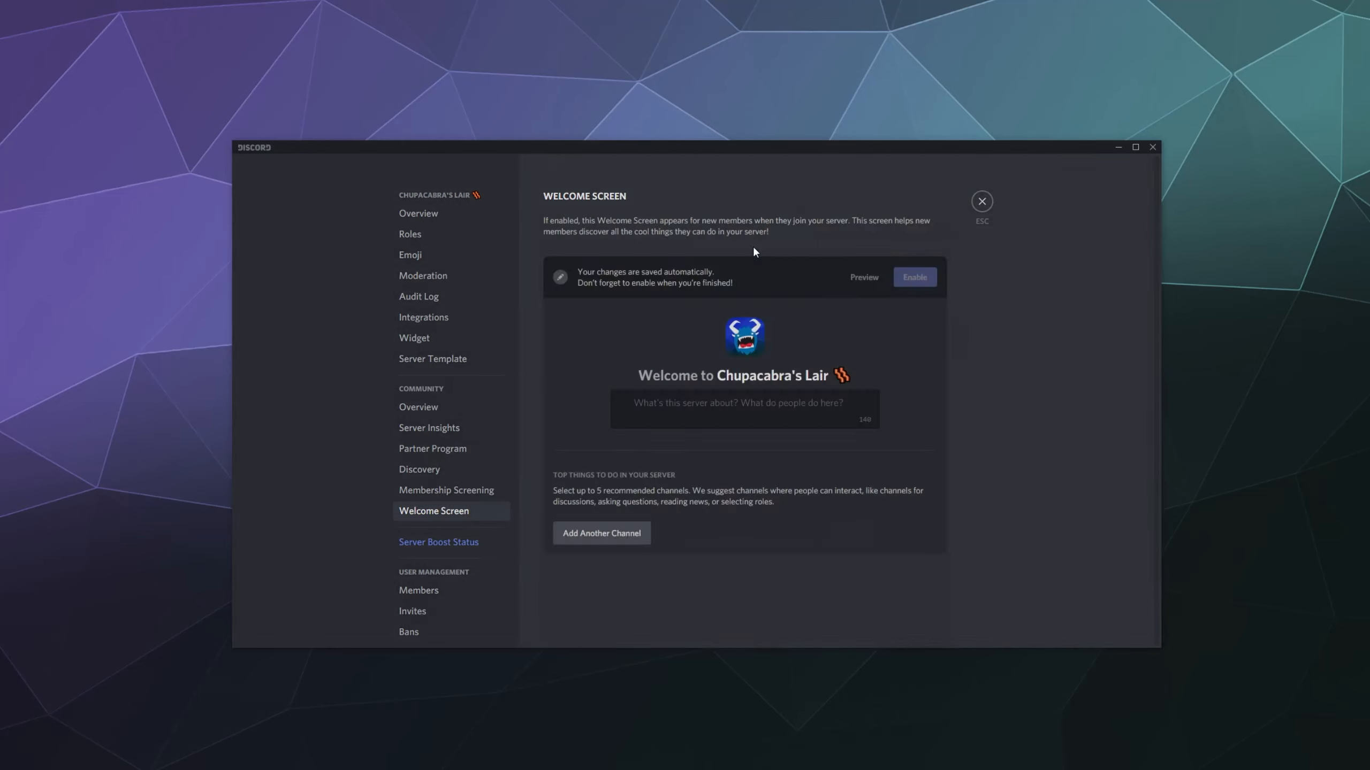
Step: Recommend #general-chat with the description 'Chat with the Community'
left_click(601, 533)
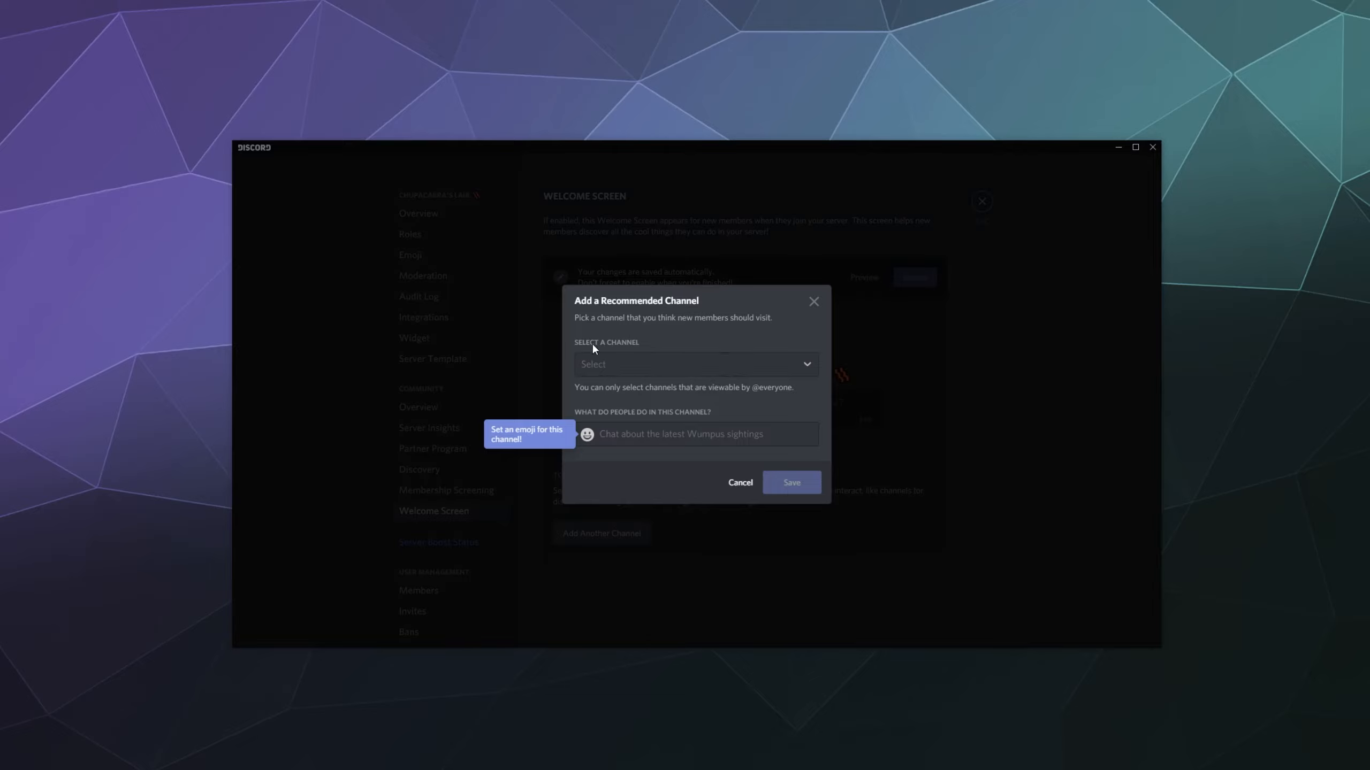
mouse_move(712, 330)
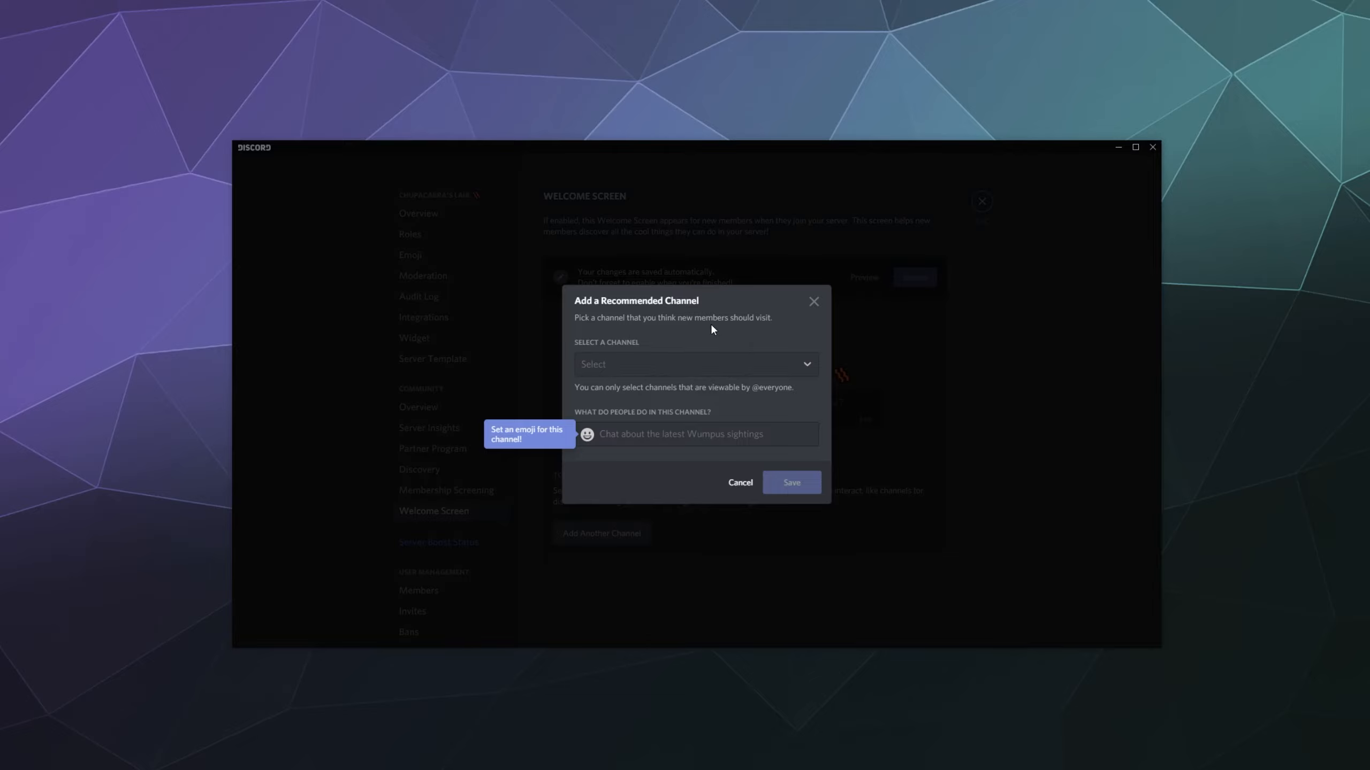
left_click(694, 364)
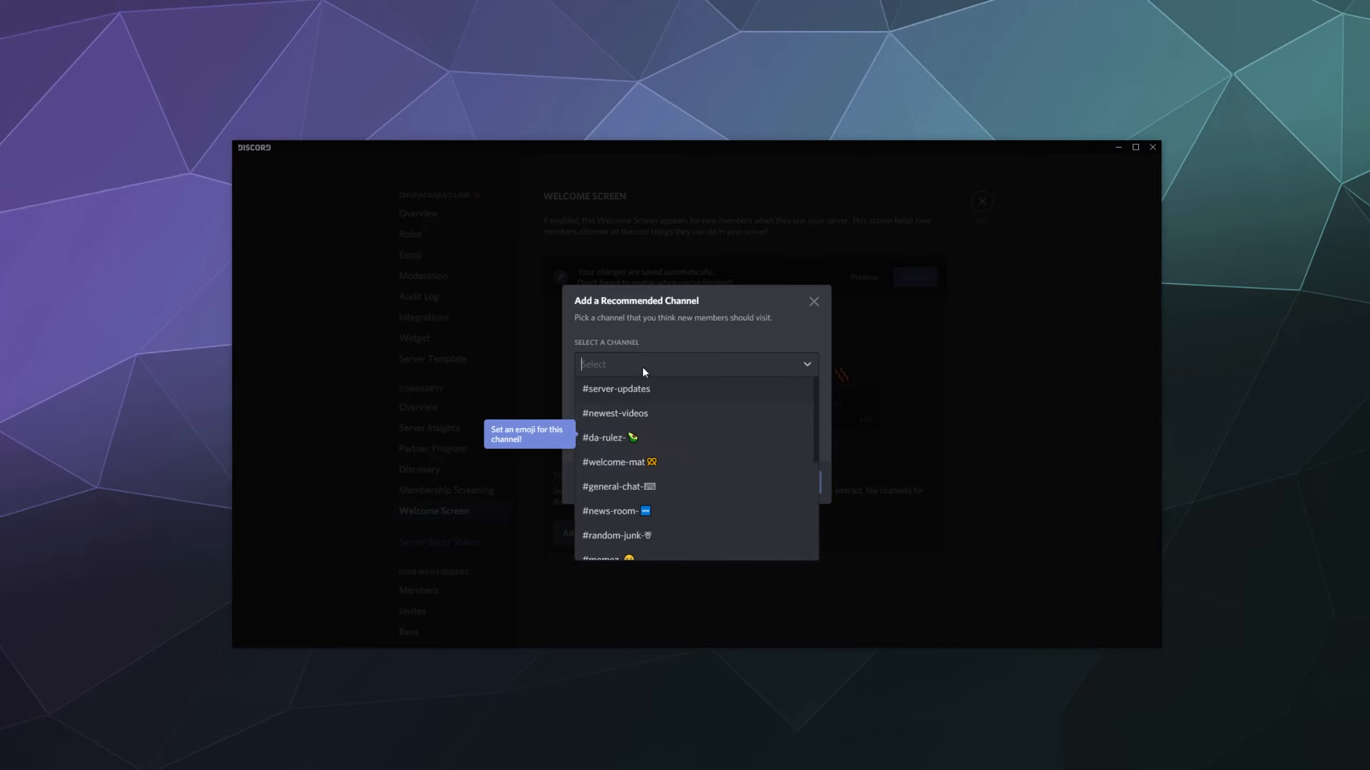
scroll("down", 3)
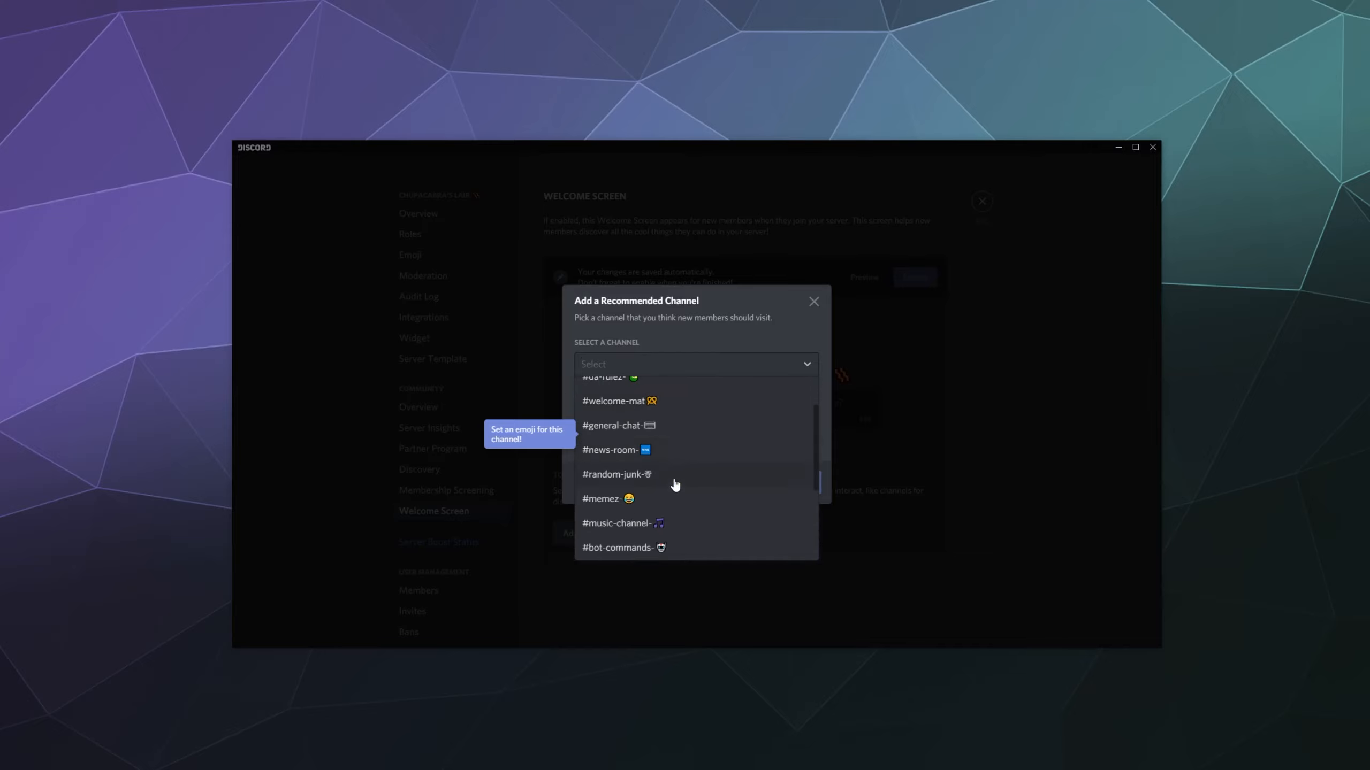
scroll("up", 3)
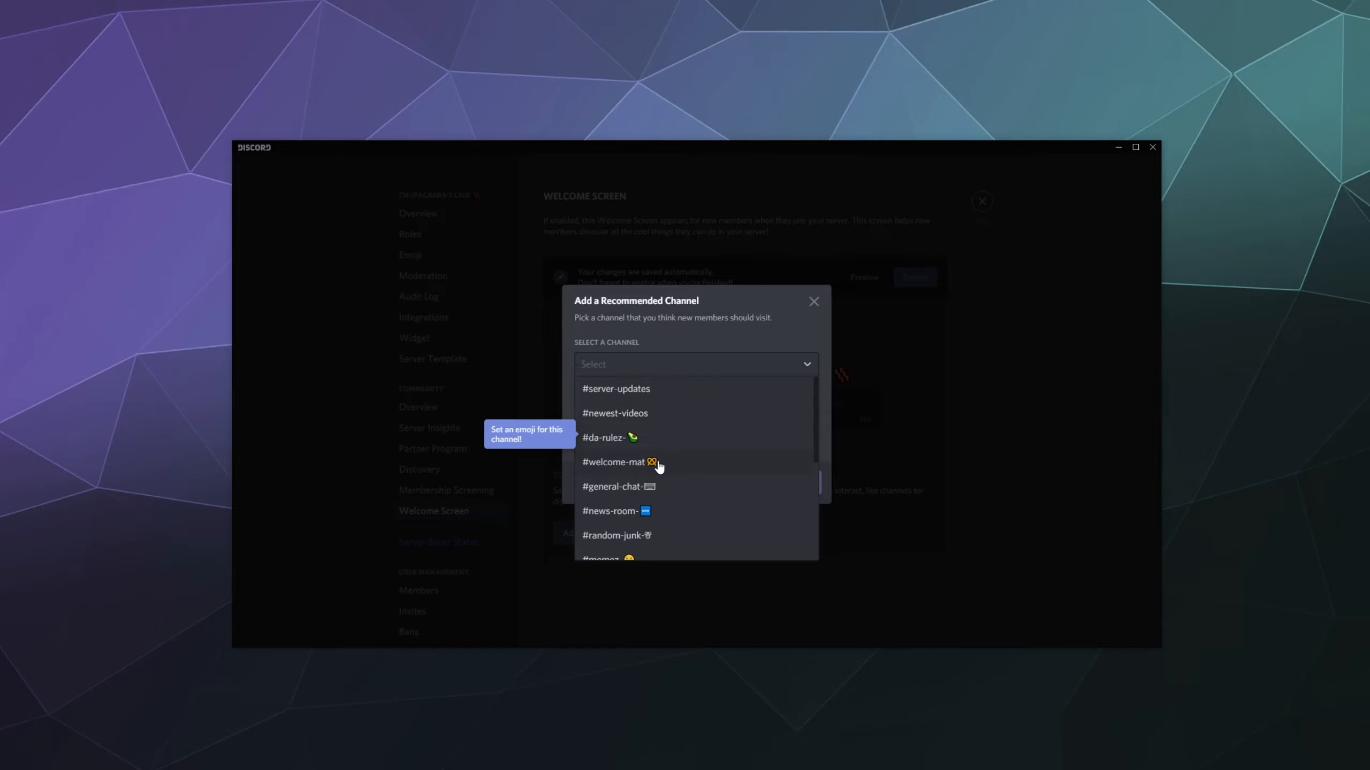
mouse_move(670, 495)
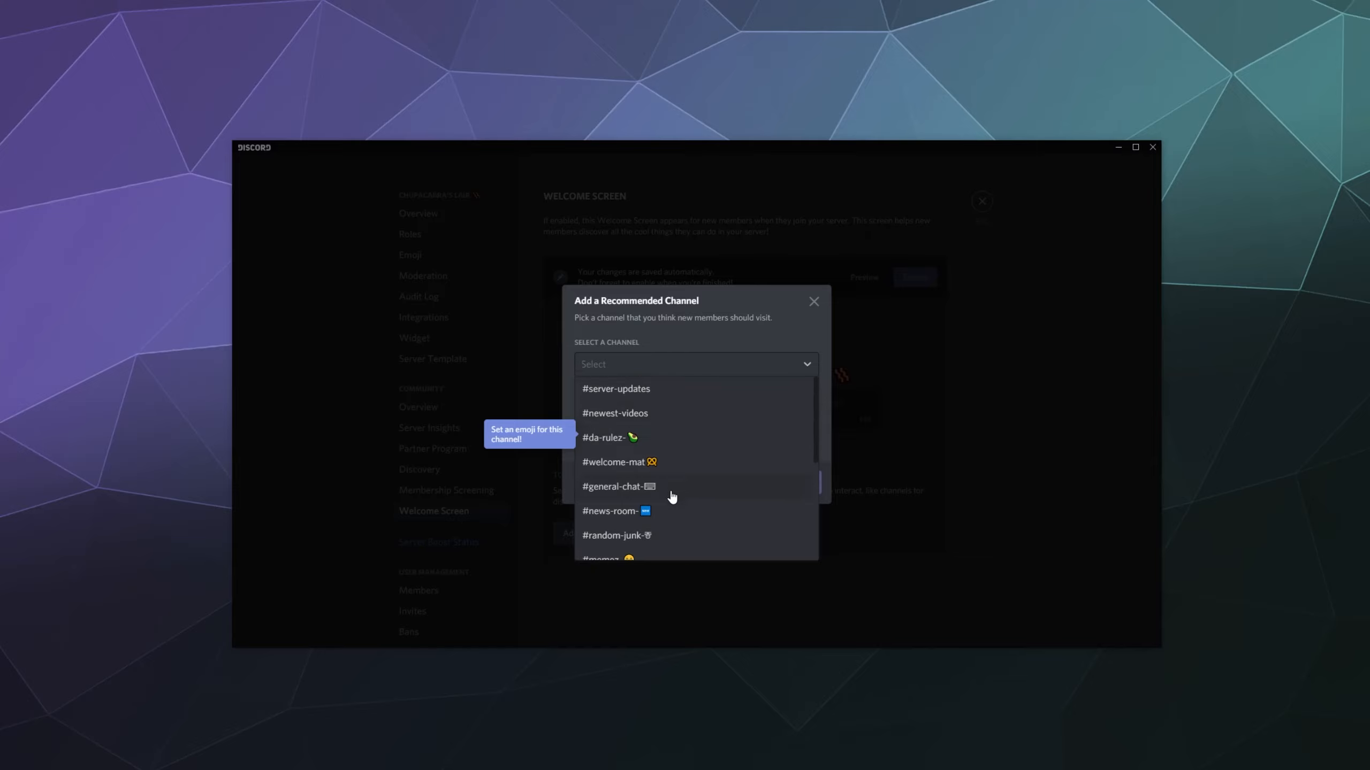
left_click(618, 486)
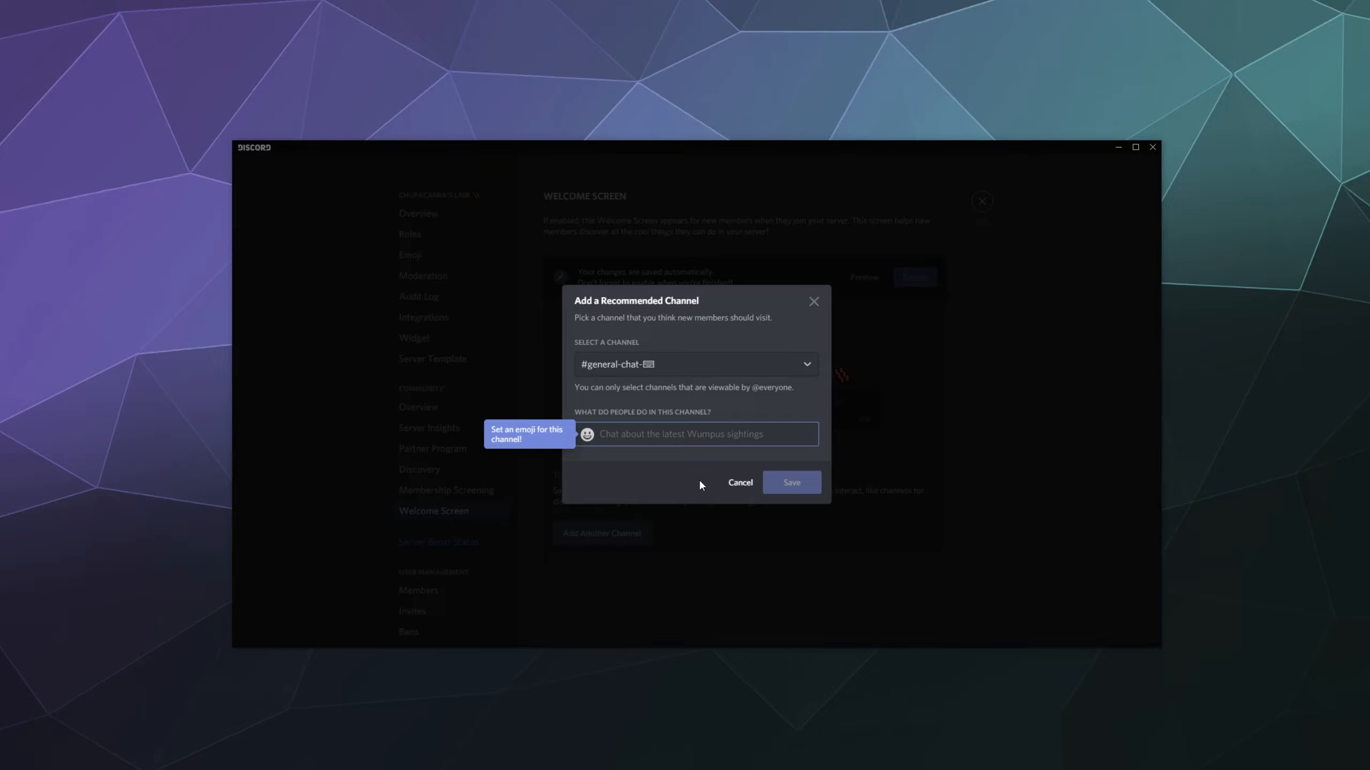
type("Cha")
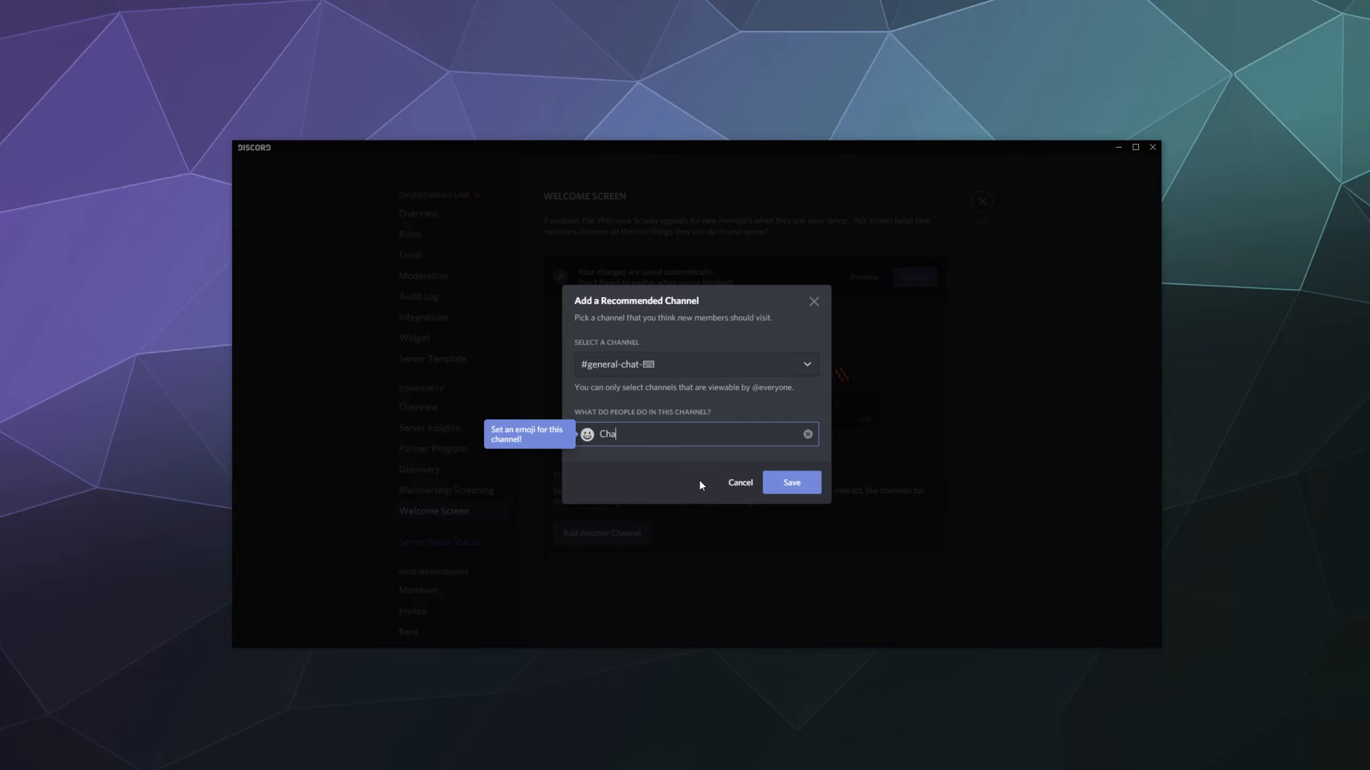
type("t")
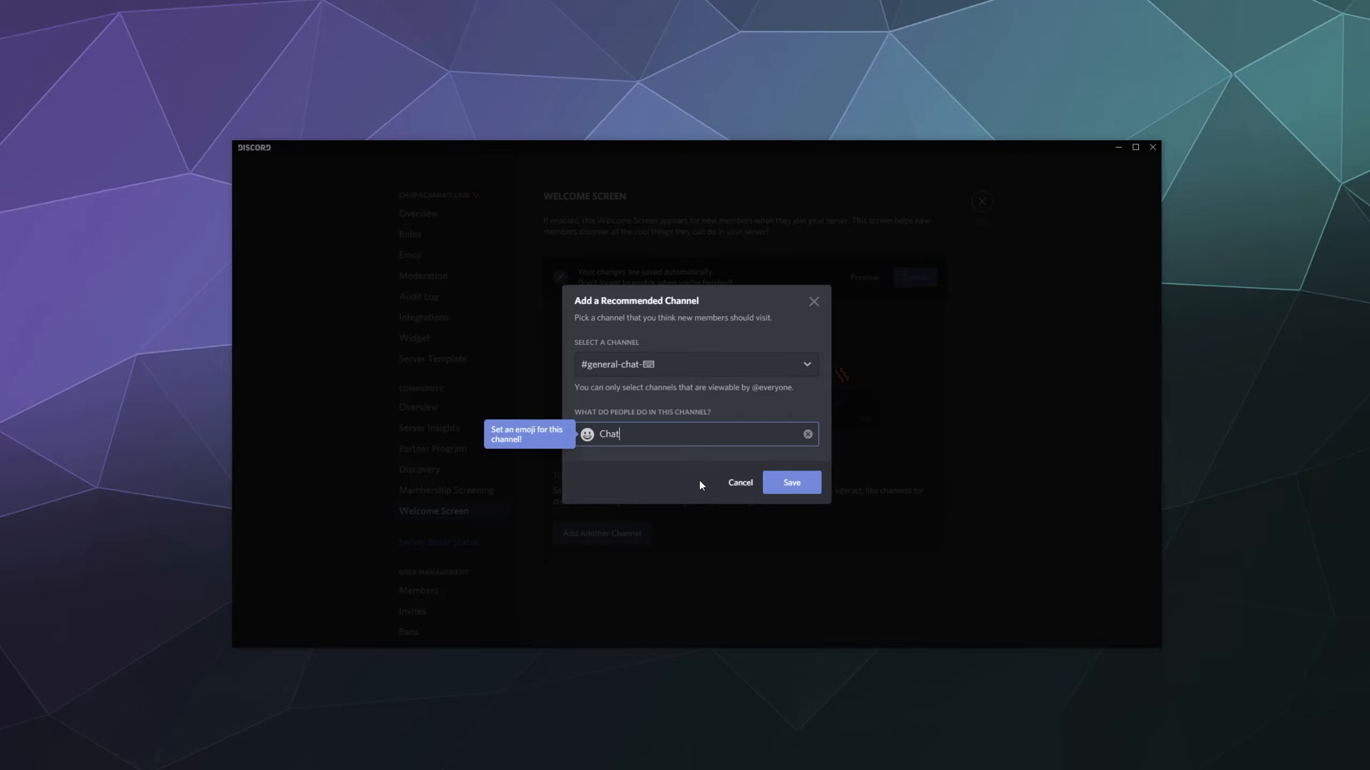
type("with the Community")
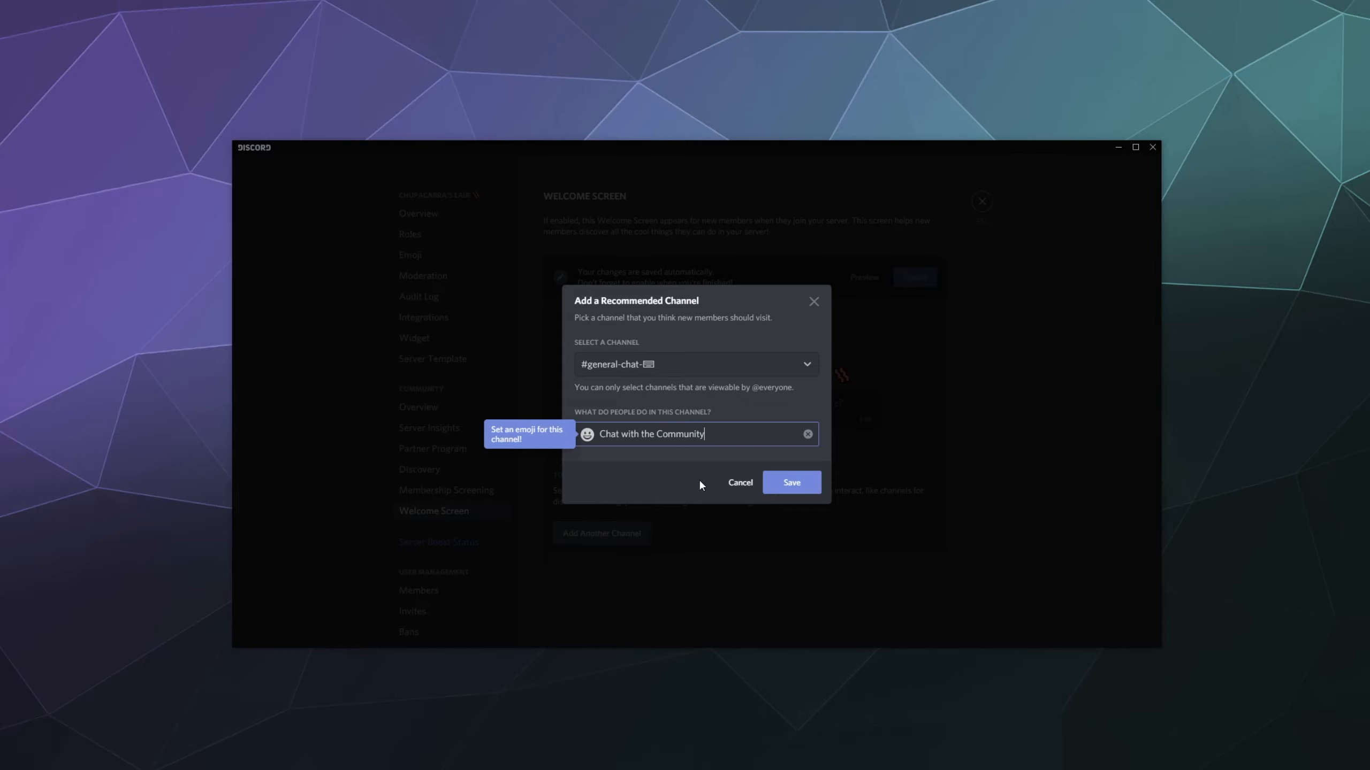
left_click(789, 482)
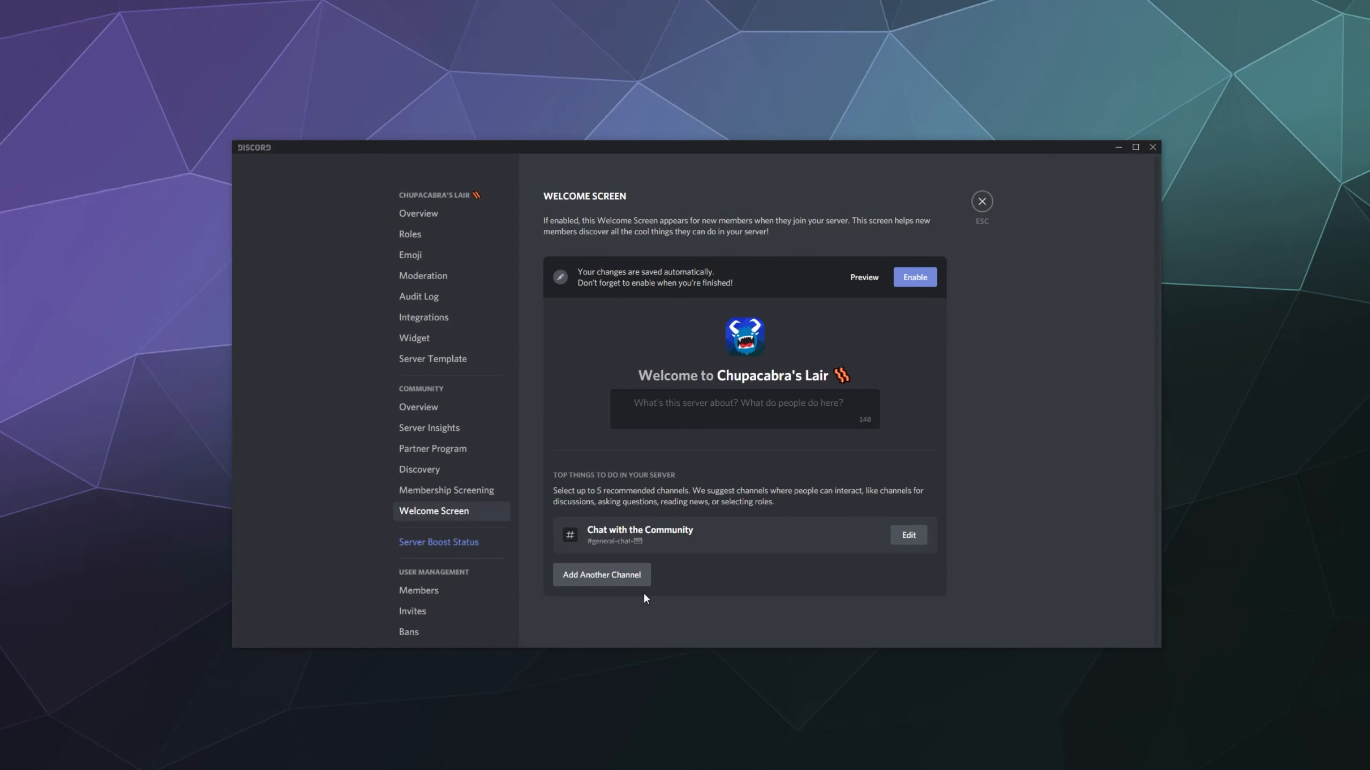
mouse_move(622, 577)
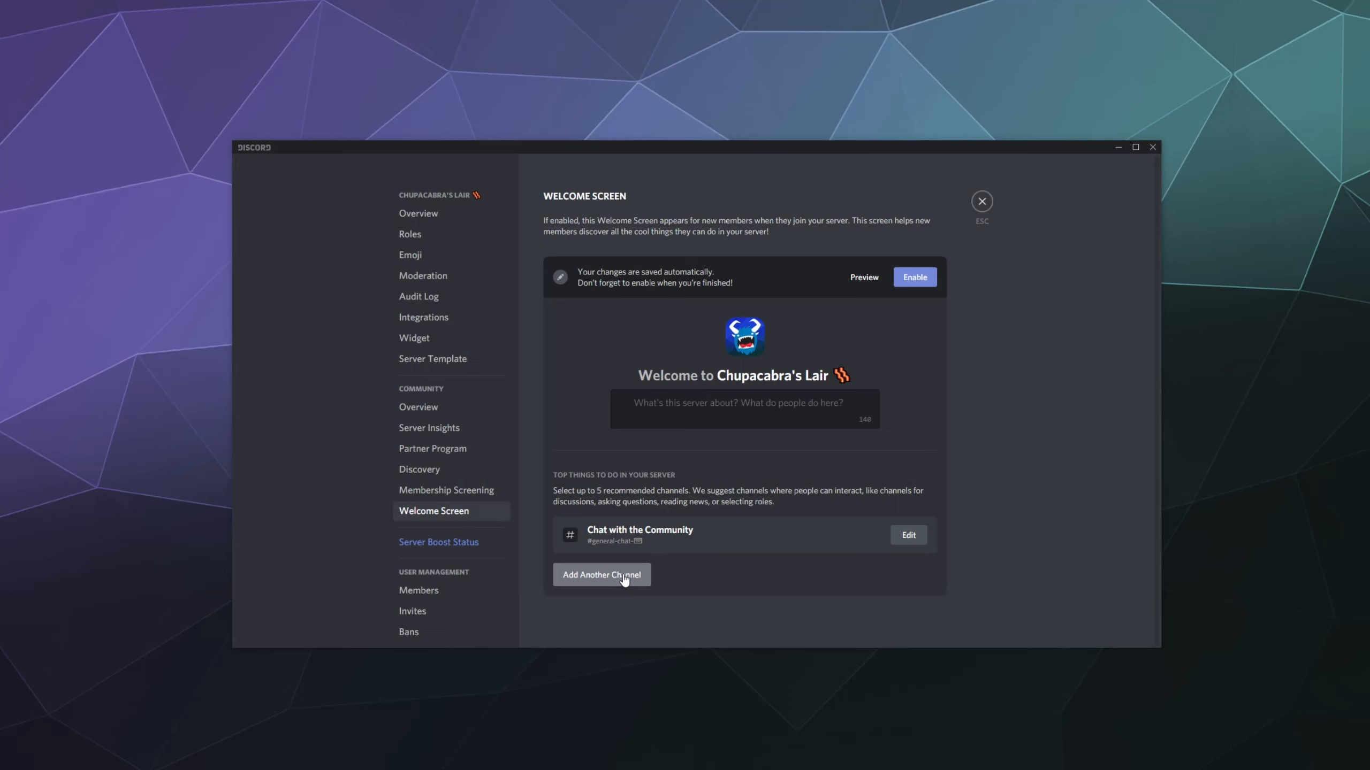
Step: Recommend #memez with the description 'Share Your Favorite Memes / Pictures'
left_click(601, 575)
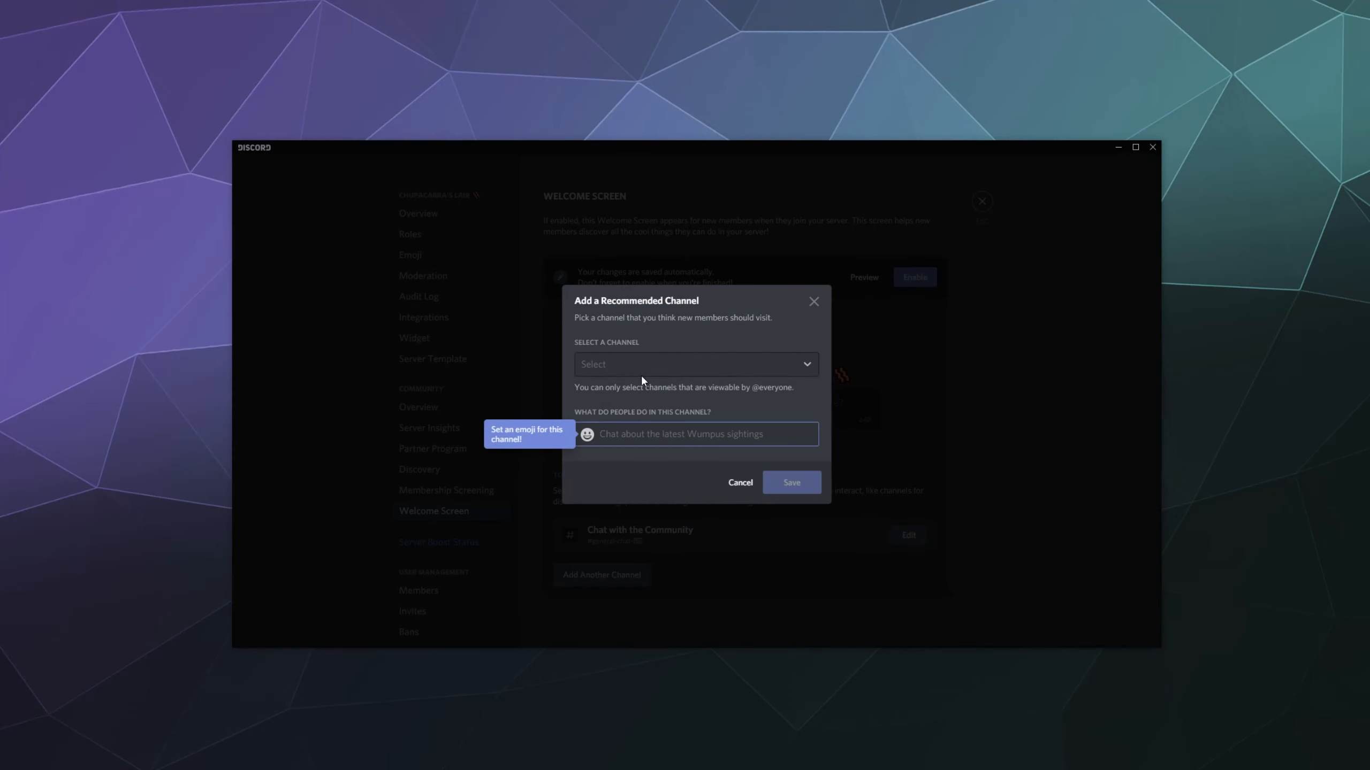
left_click(694, 364)
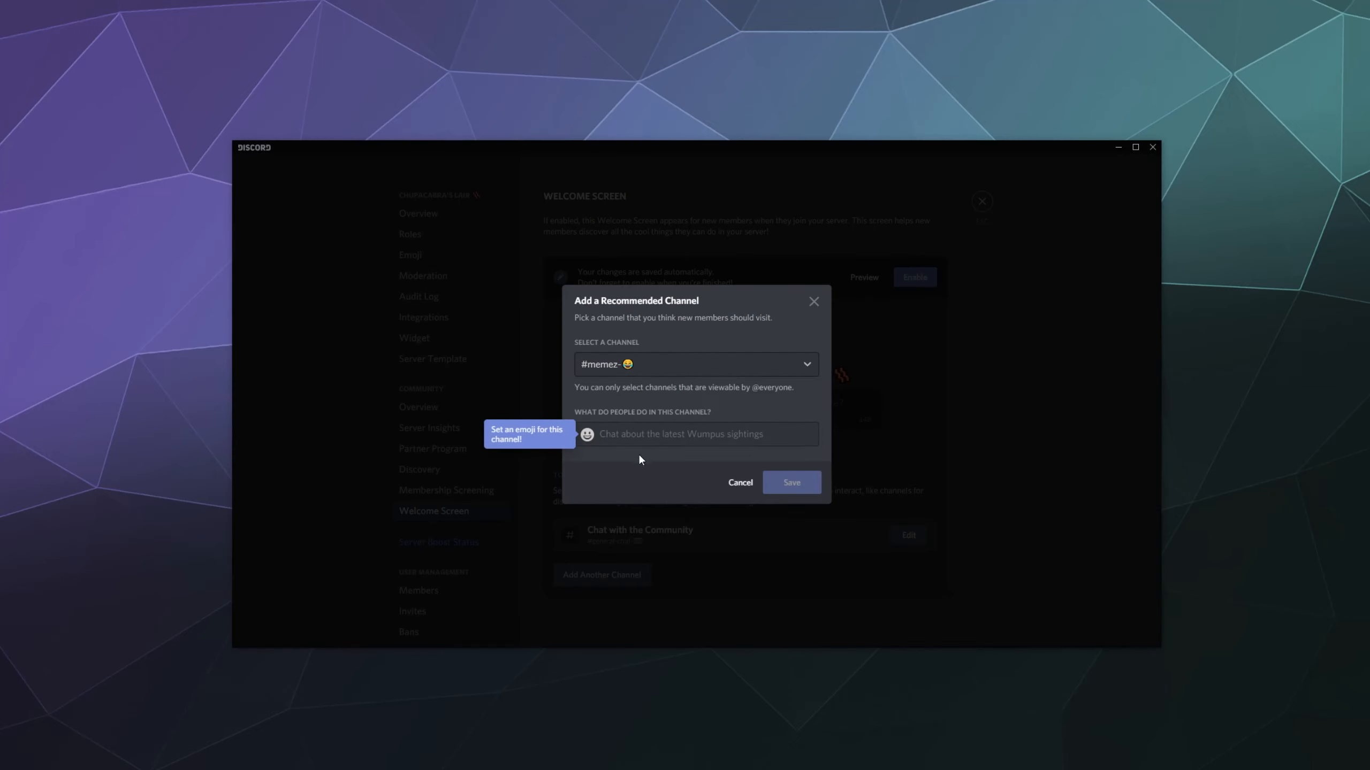
type("Share")
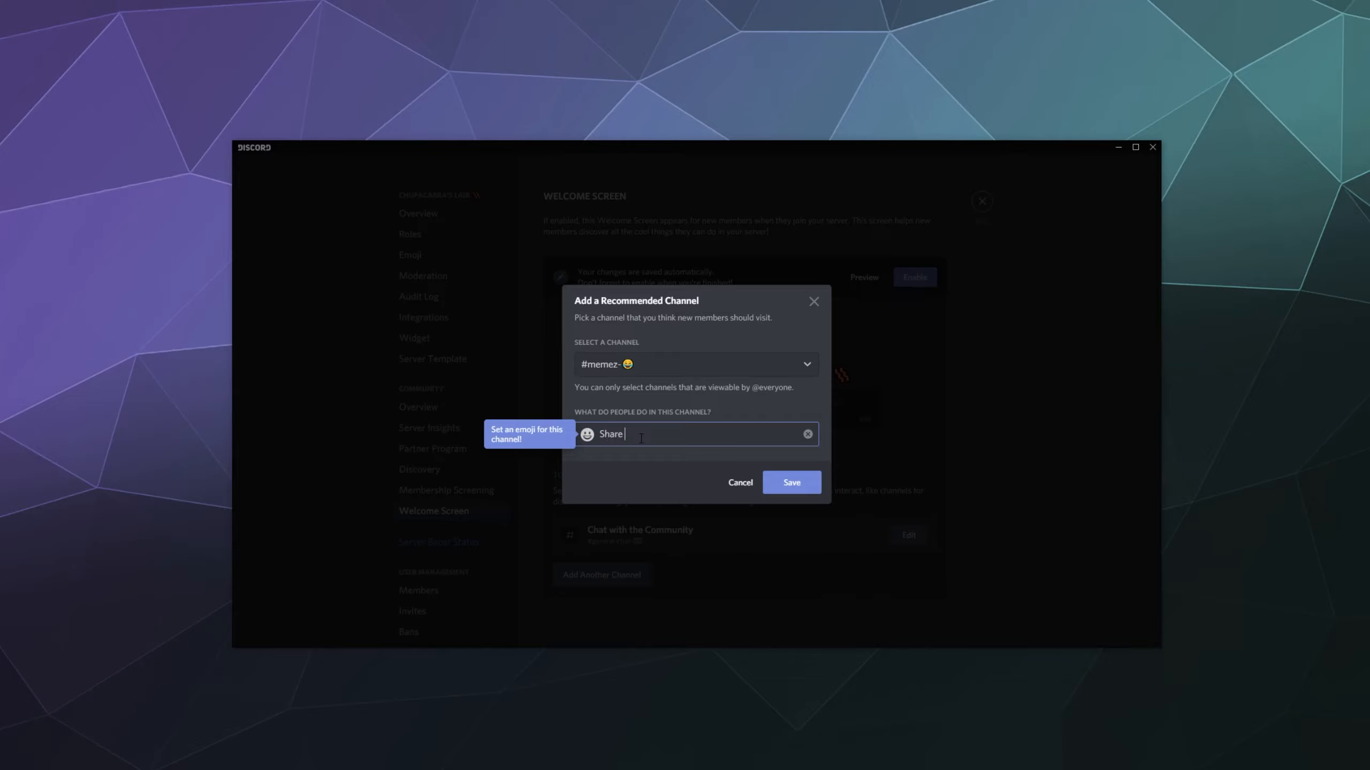
type("Your Favorit")
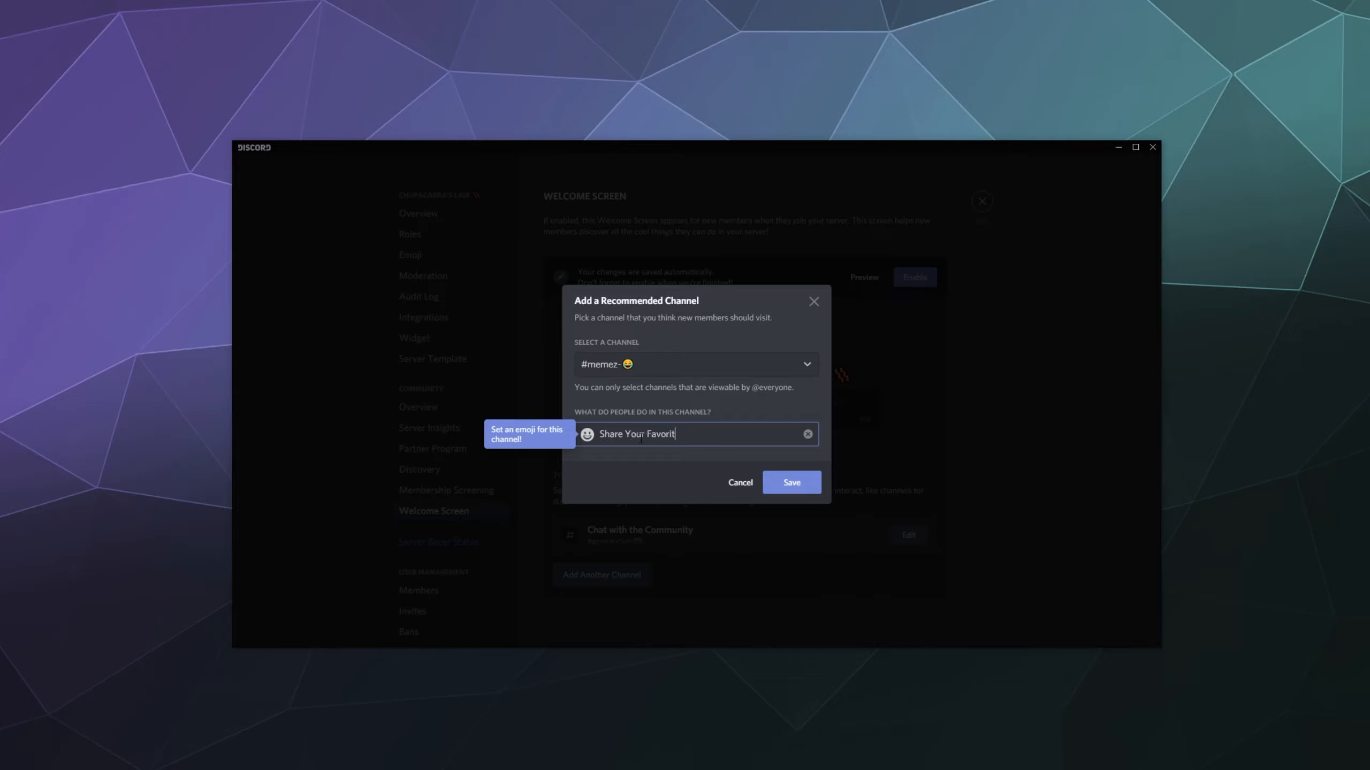
type("e Memes / Pictures")
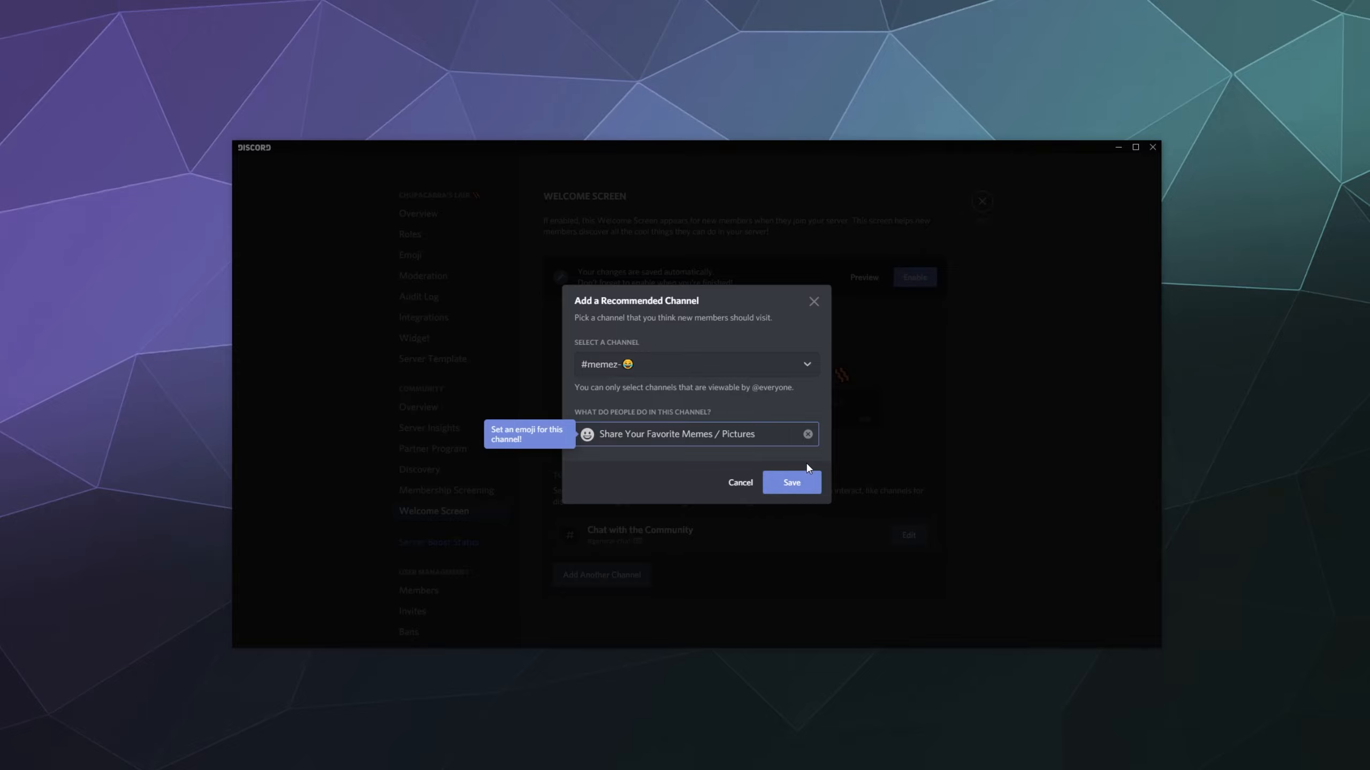
left_click(790, 482)
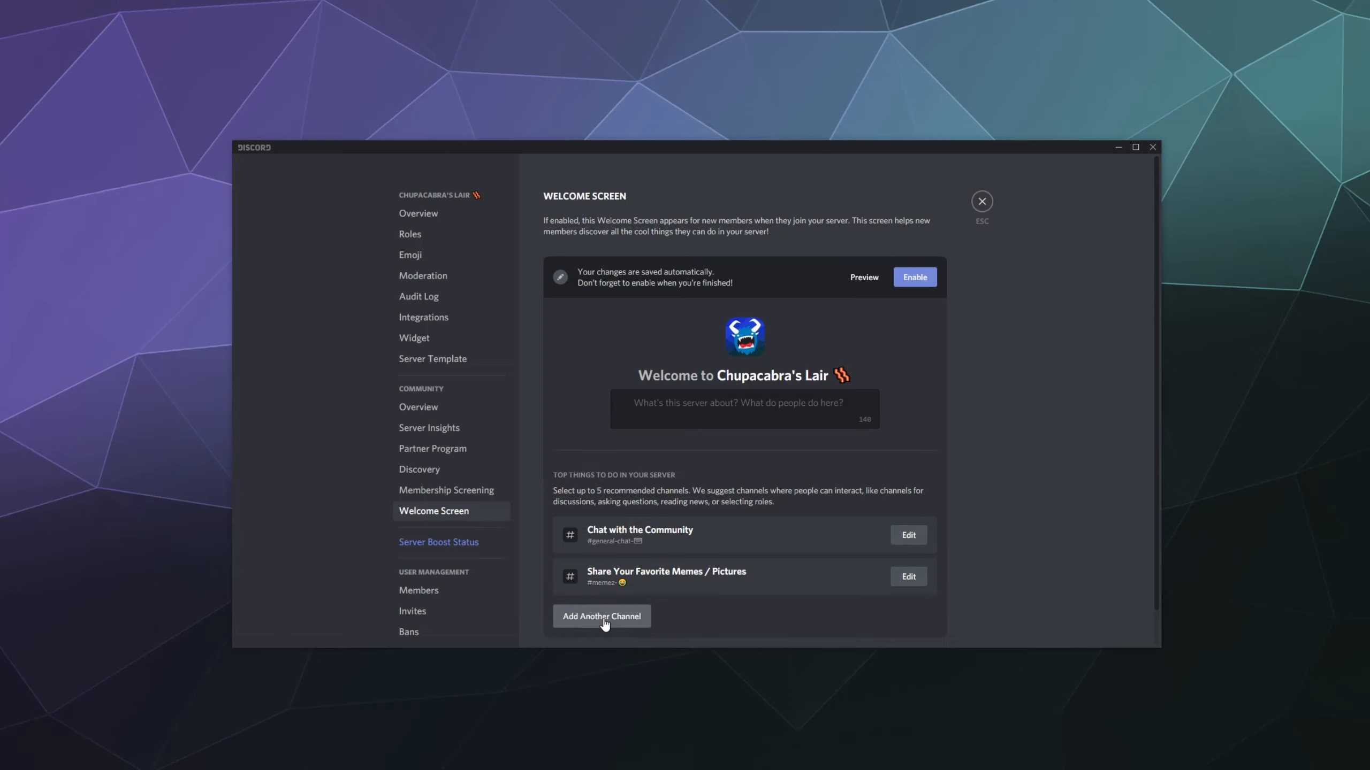
Step: Recommend #find-teammates with the description 'Find People to Play Games with'
left_click(600, 616)
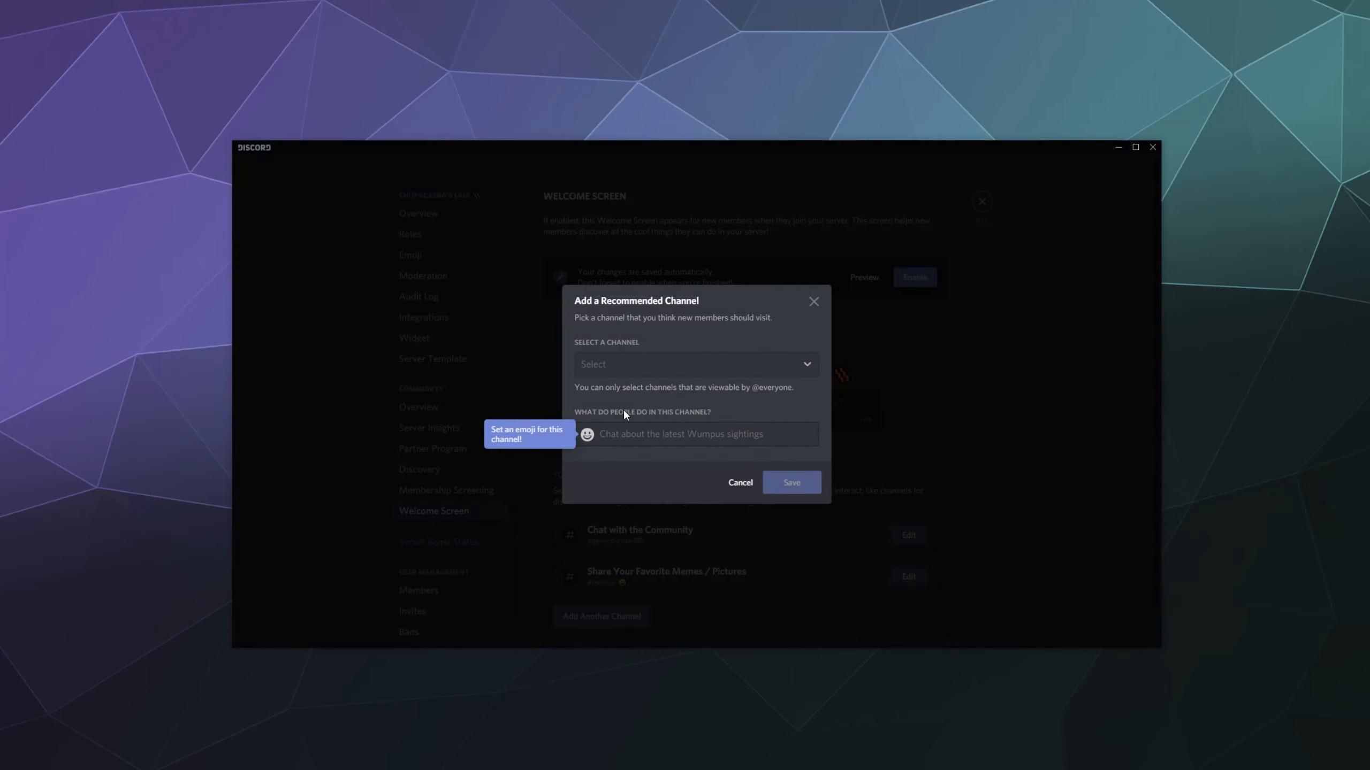
left_click(693, 365)
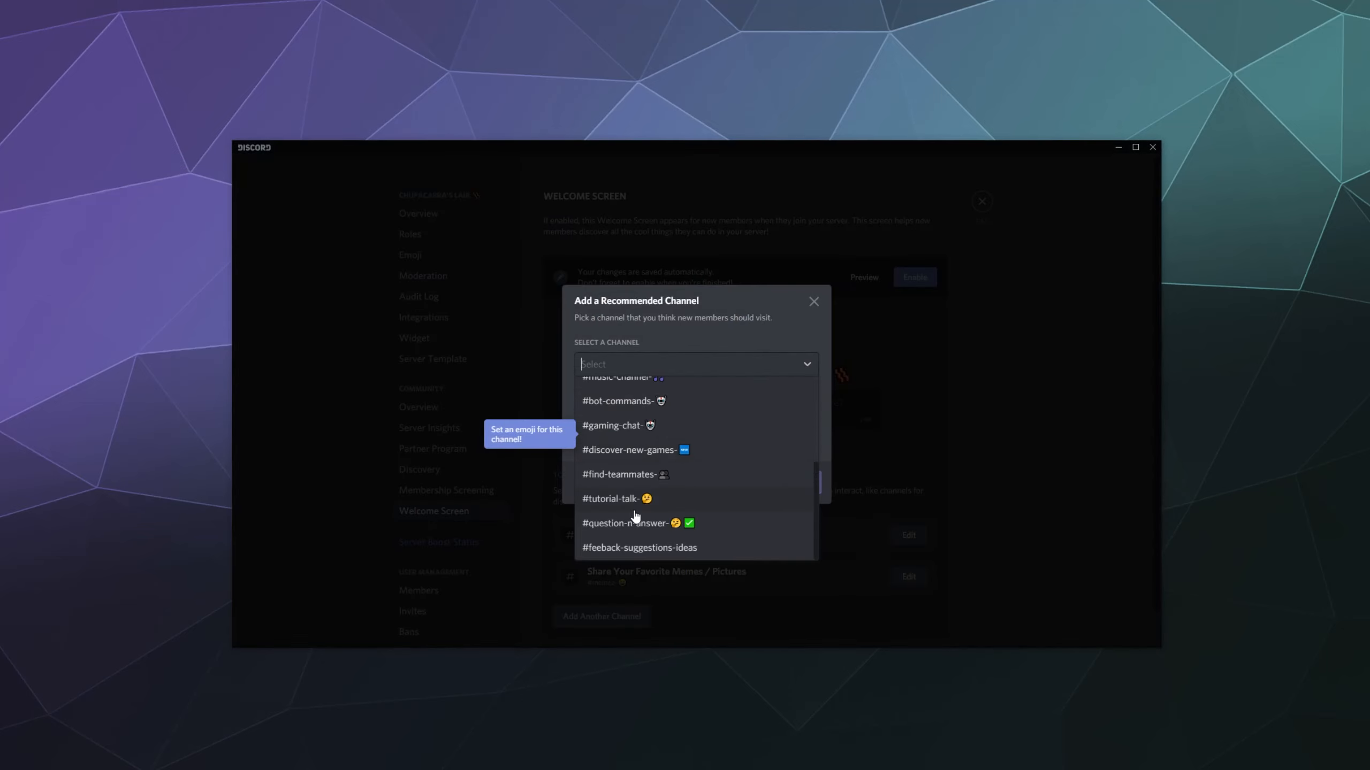
mouse_move(620, 500)
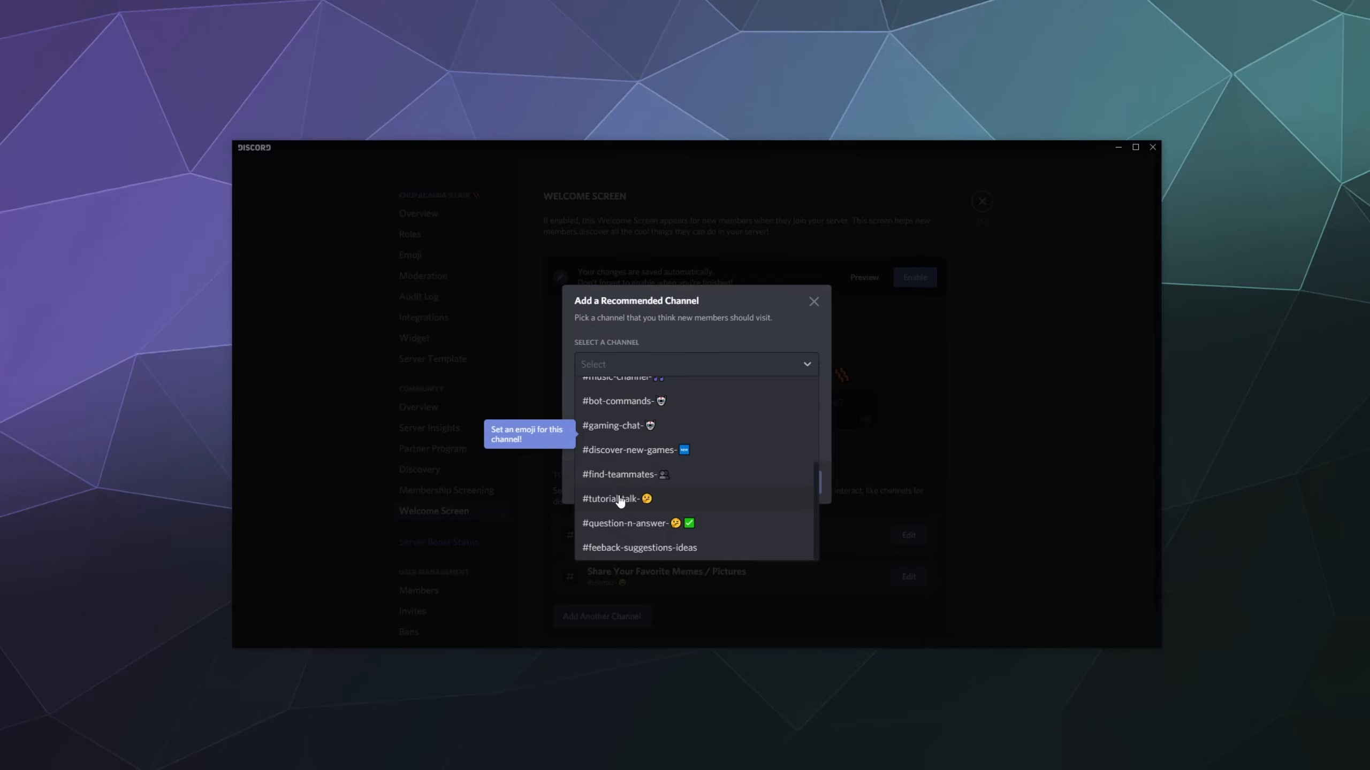
left_click(620, 475)
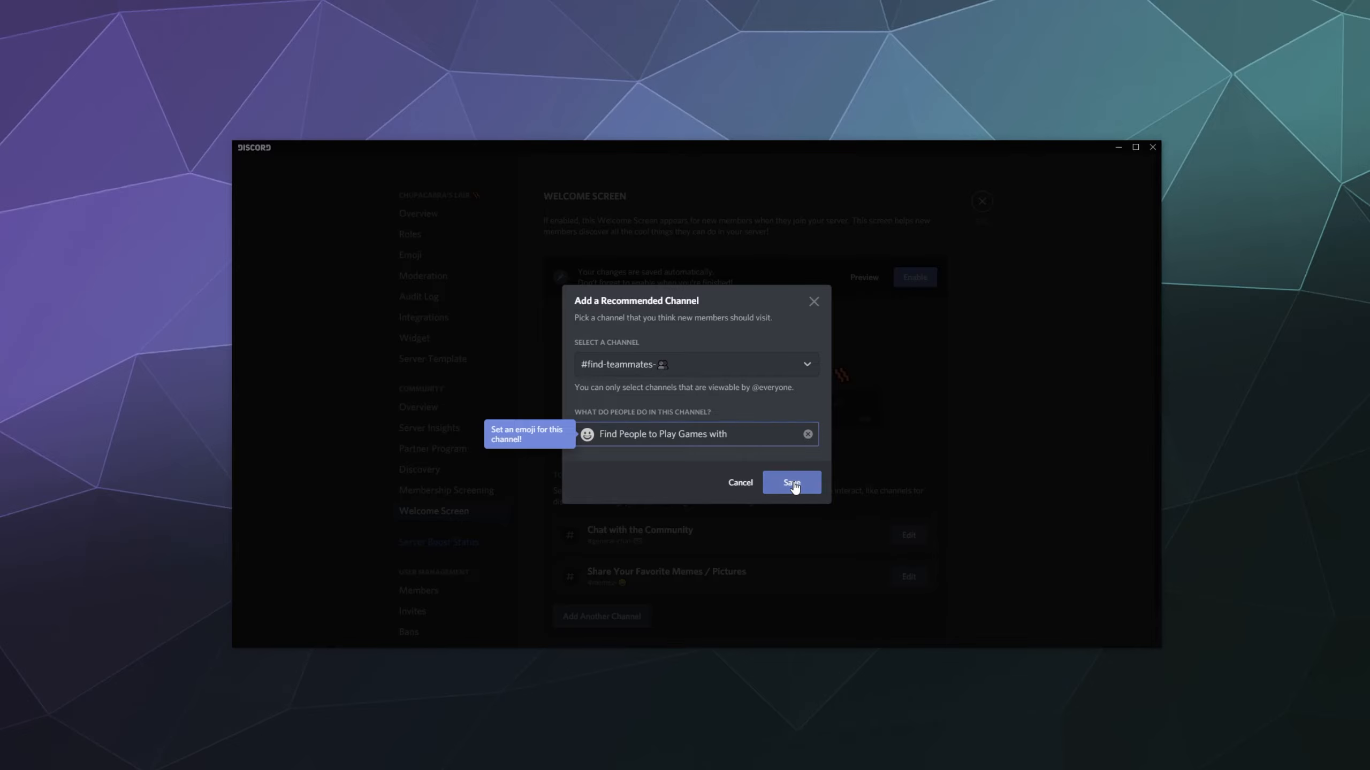
left_click(789, 482)
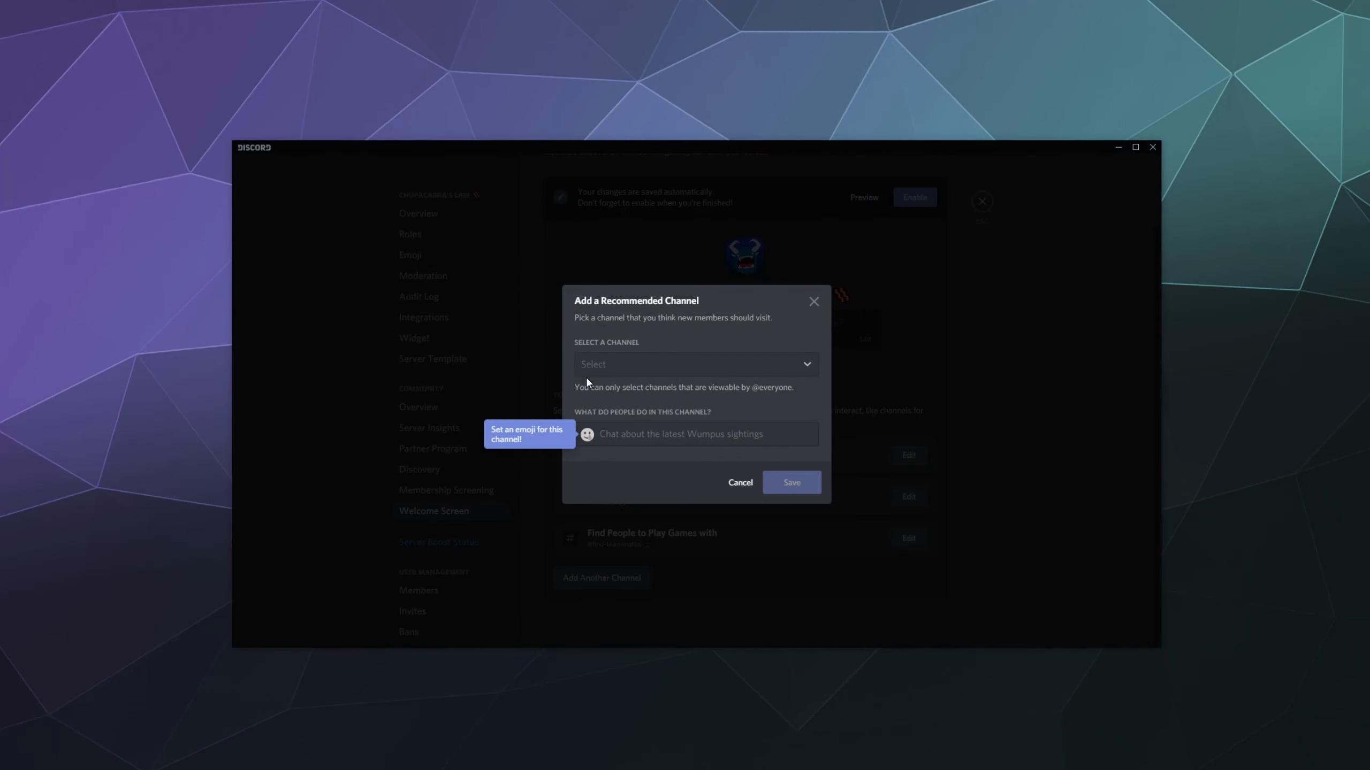
Step: Recommend #question-n-answer described as 'Get Answers to Your Technical Questions'
left_click(695, 364)
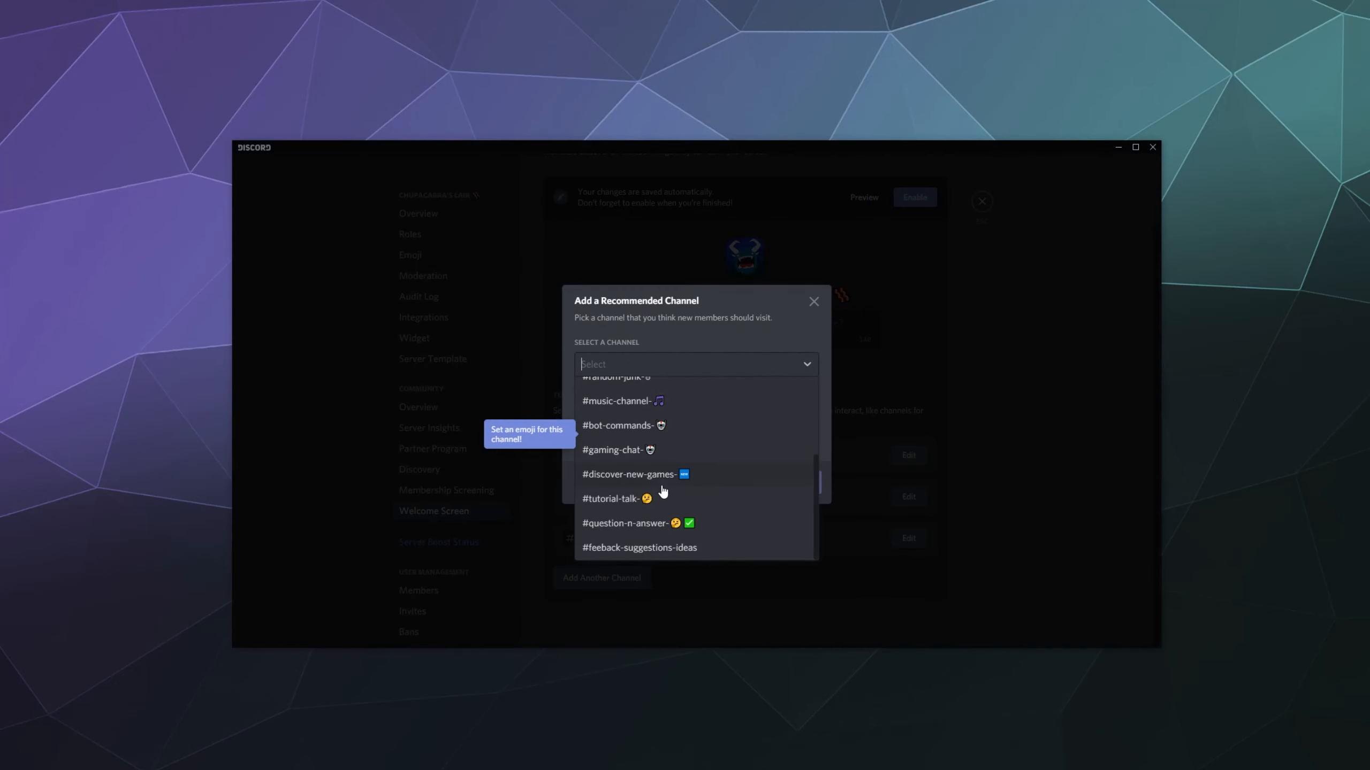
left_click(627, 523)
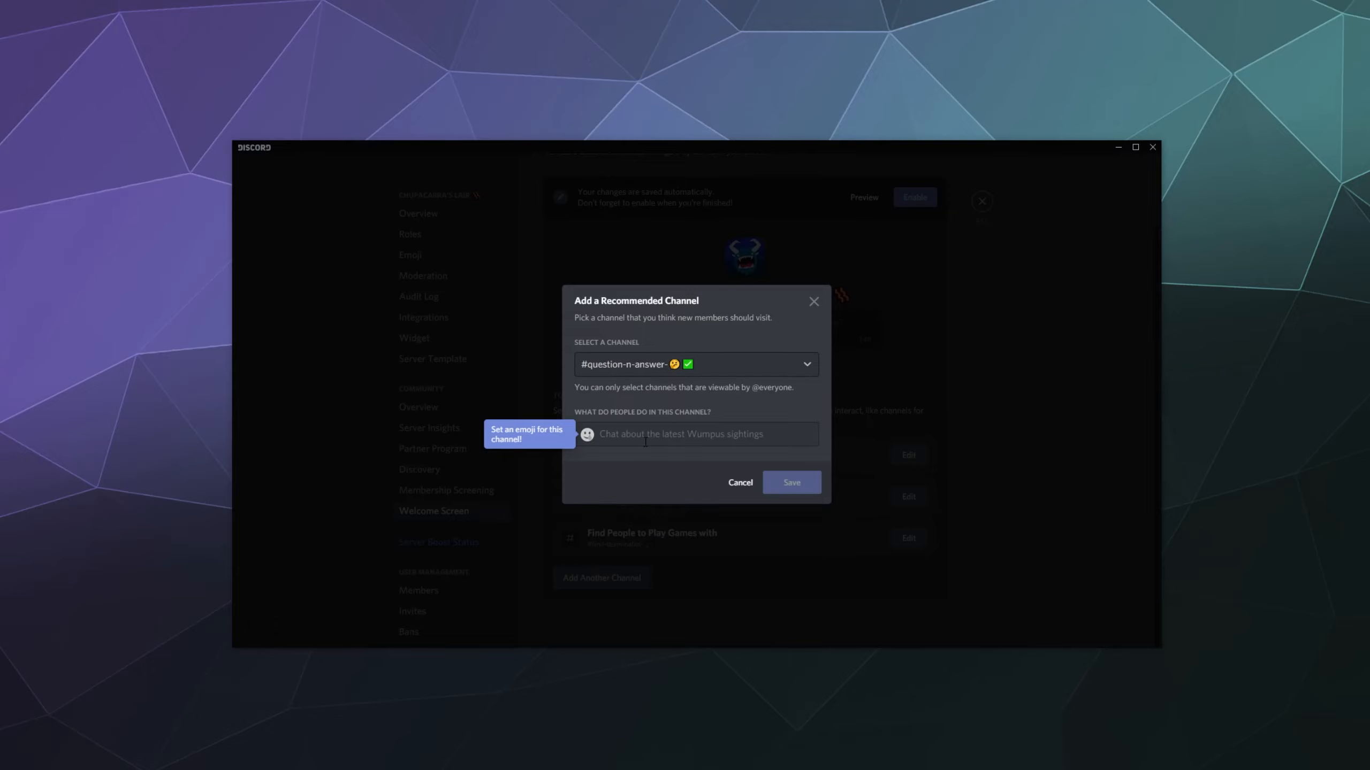
type("Get Answers to Your Techn")
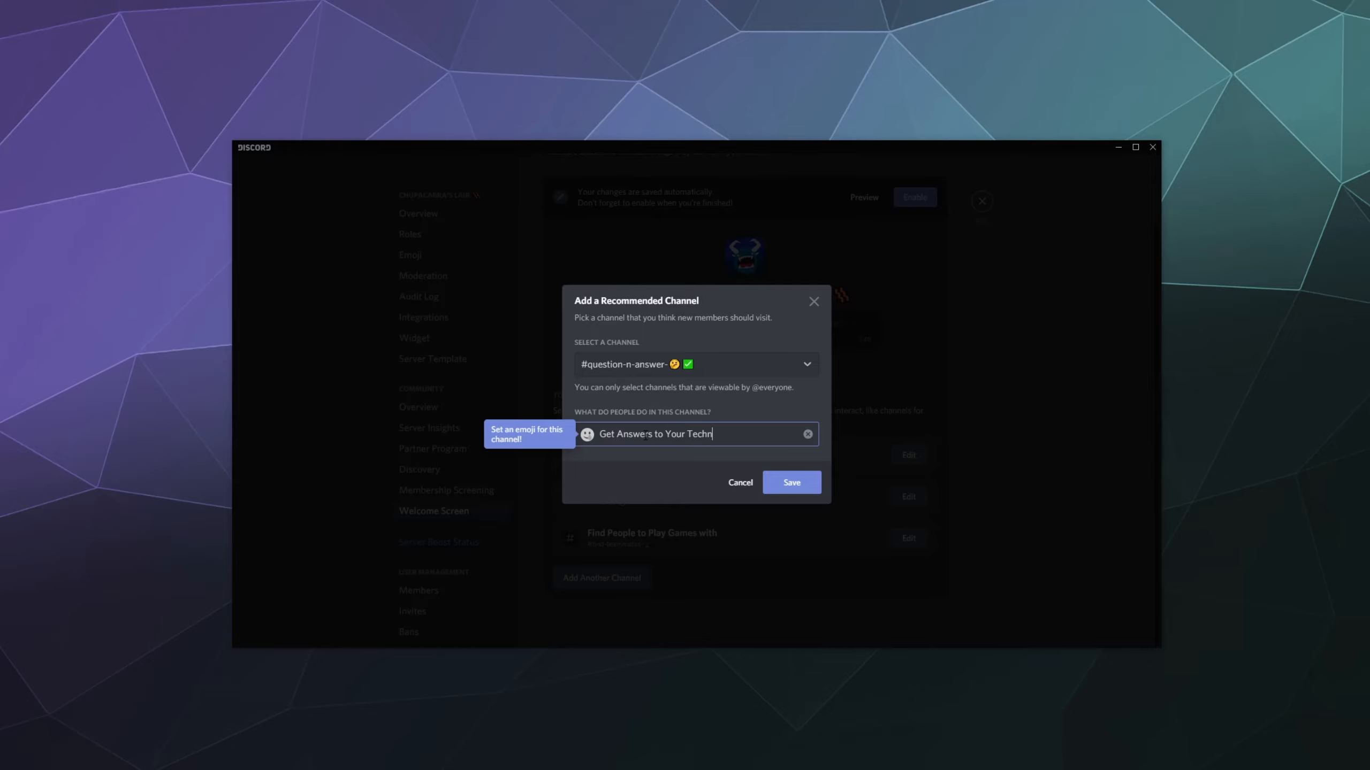
type("ical Questions")
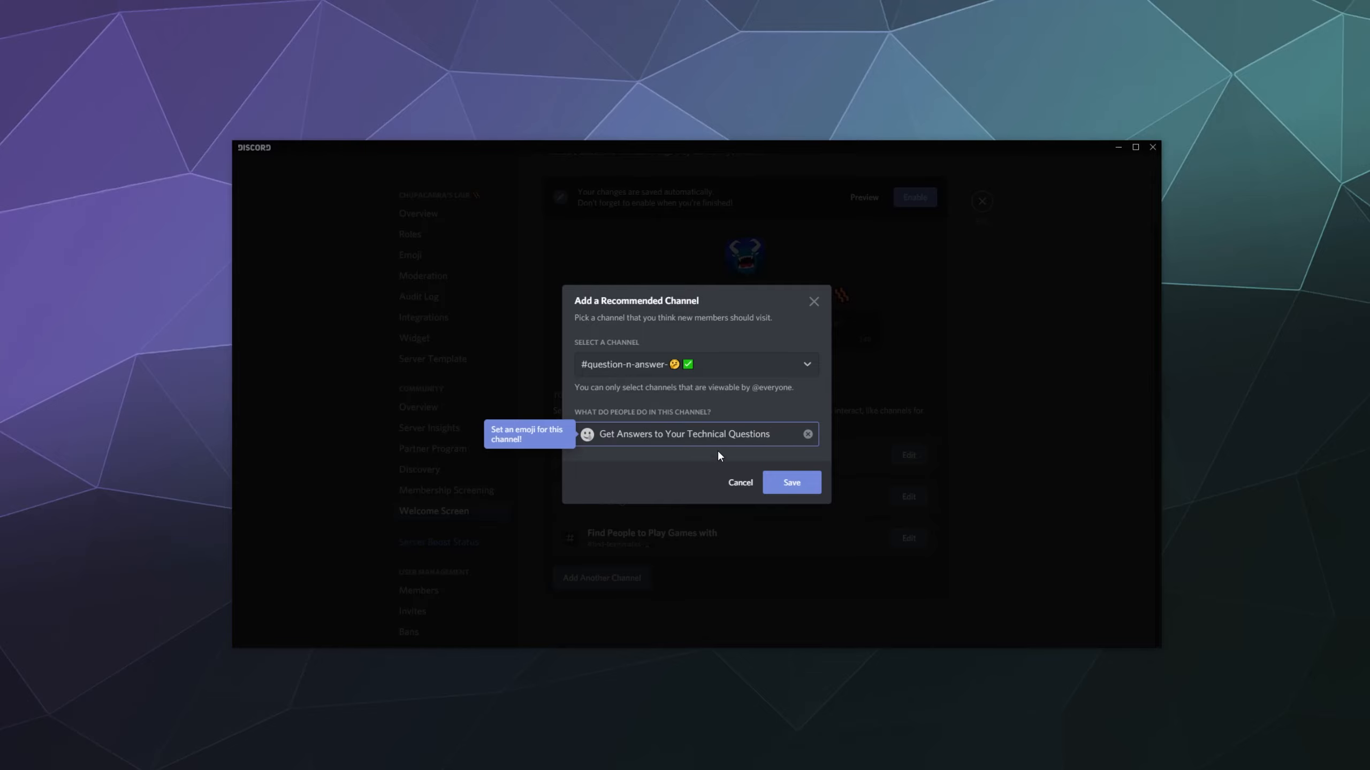
left_click(790, 482)
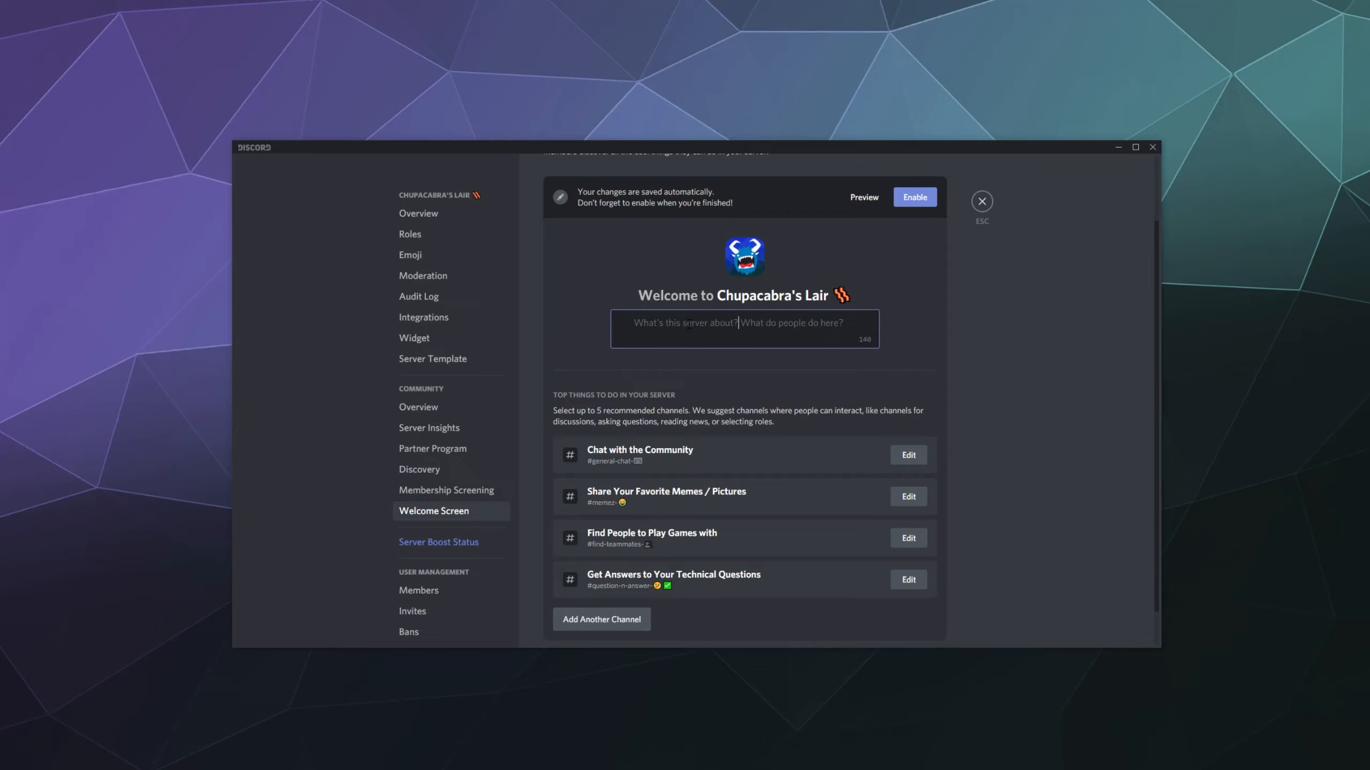
Step: Enter the server description about tutorial/technical answers and people to hang out with
type("The Chupacabra's Lair Channel is a place to get answers to your Pressing Tutorial/Technical Questions. Find people to hangout with & More!")
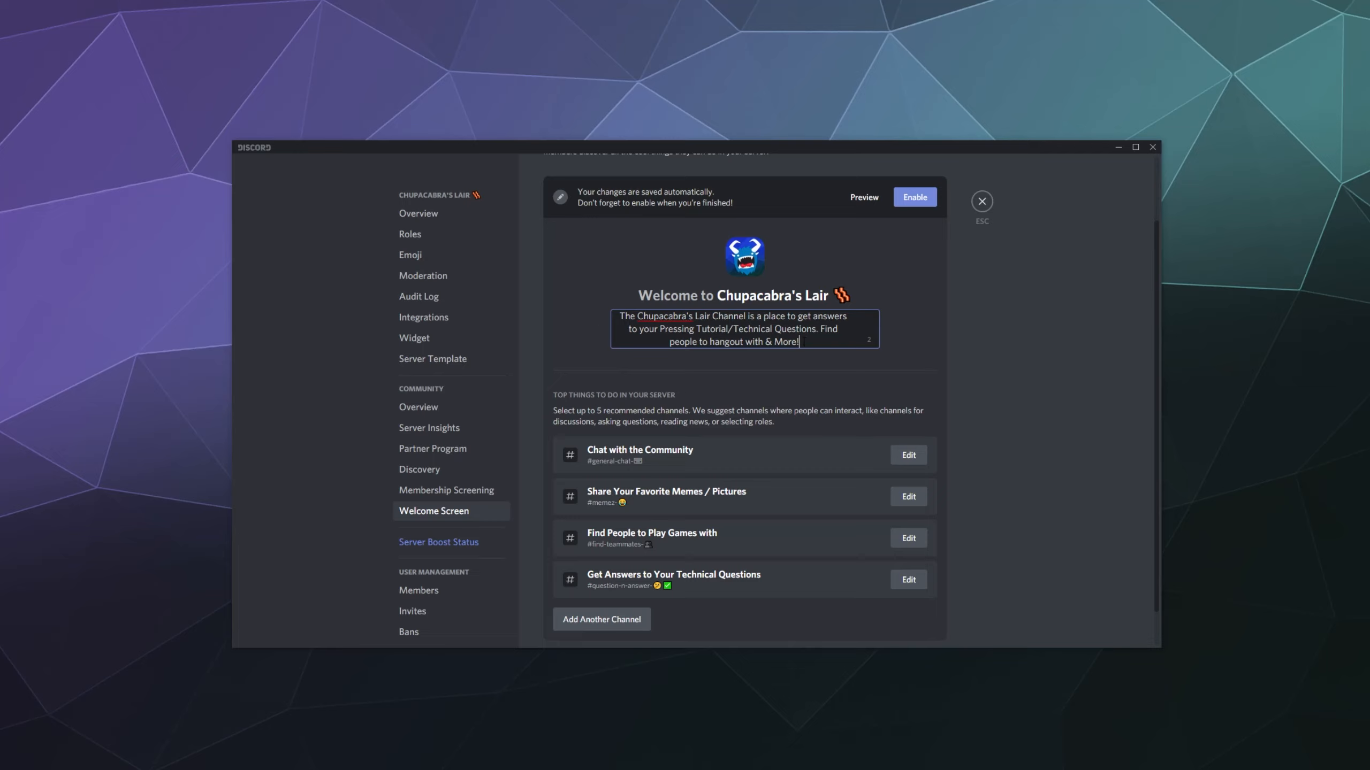
scroll("down", 3)
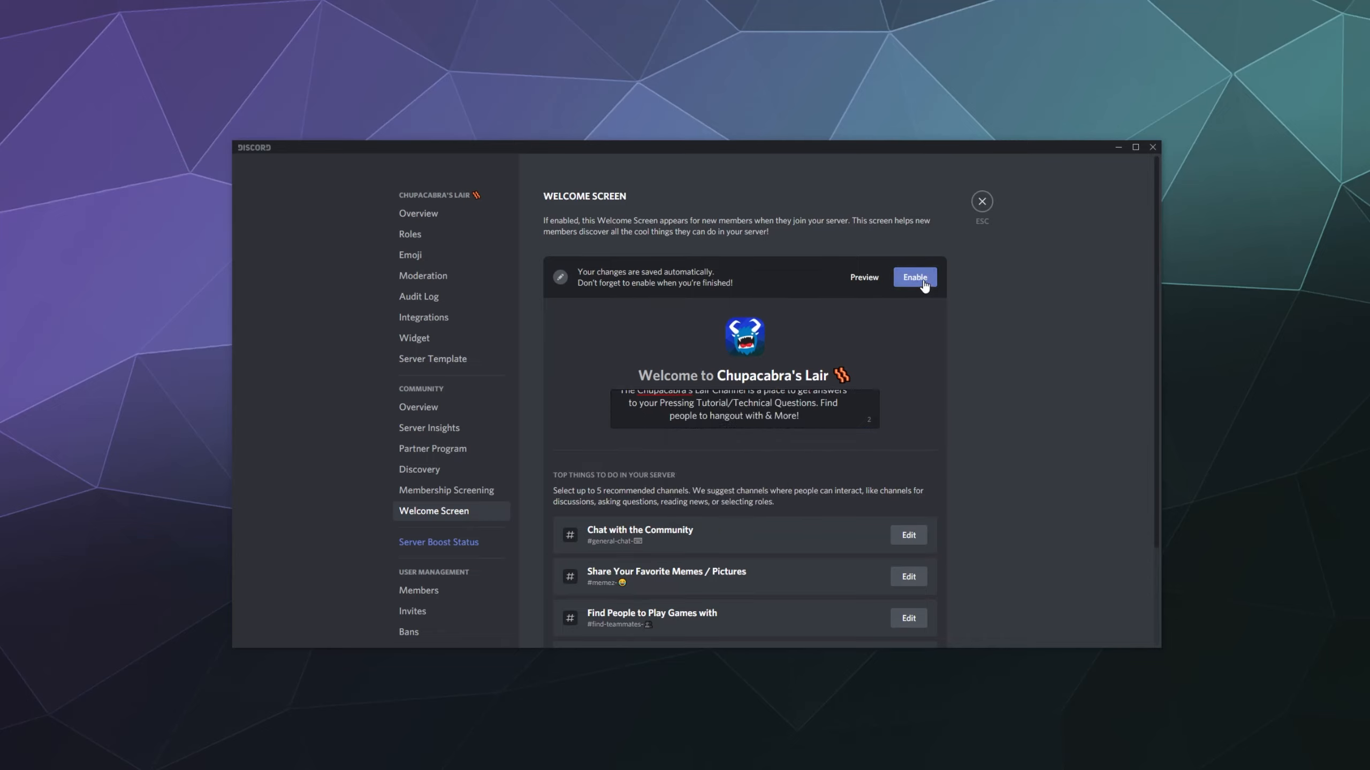
Step: Enable the welcome screen so new members see it
left_click(914, 277)
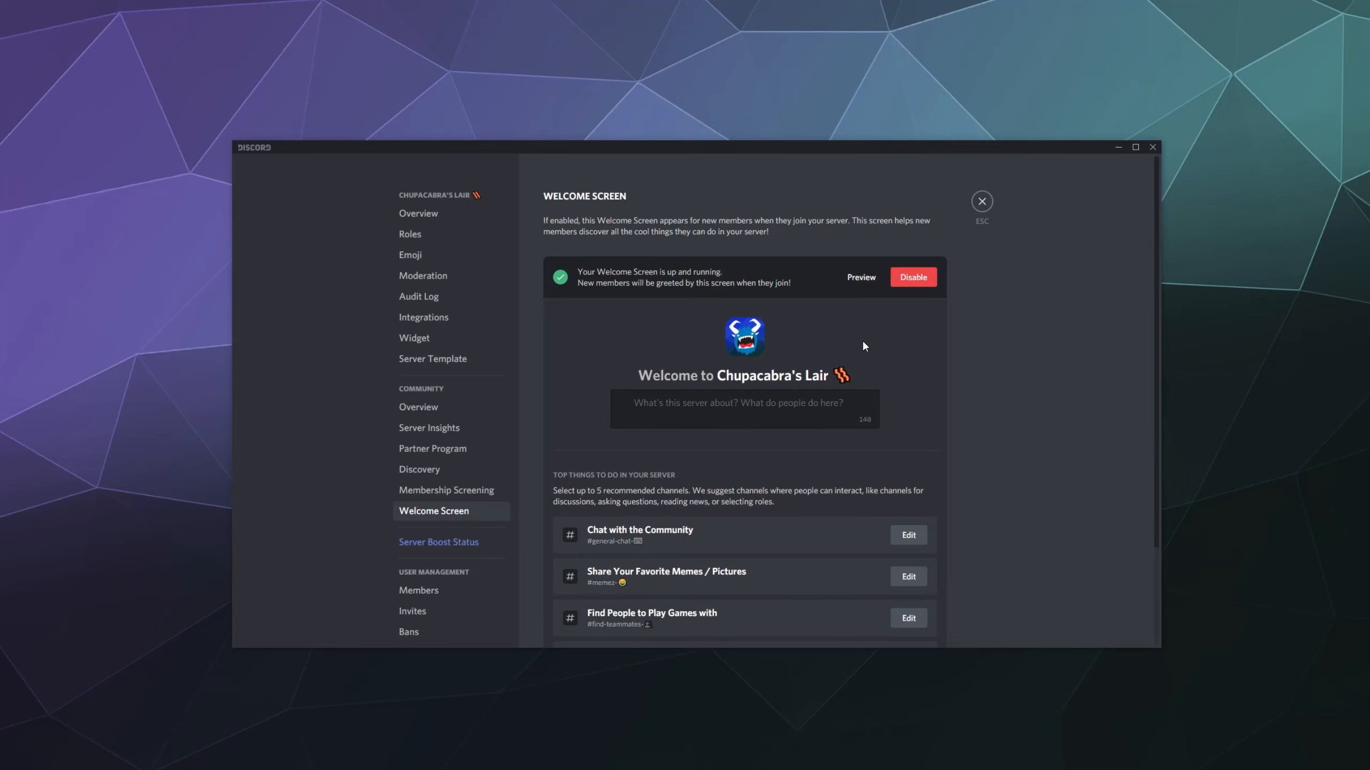
scroll("down", 3)
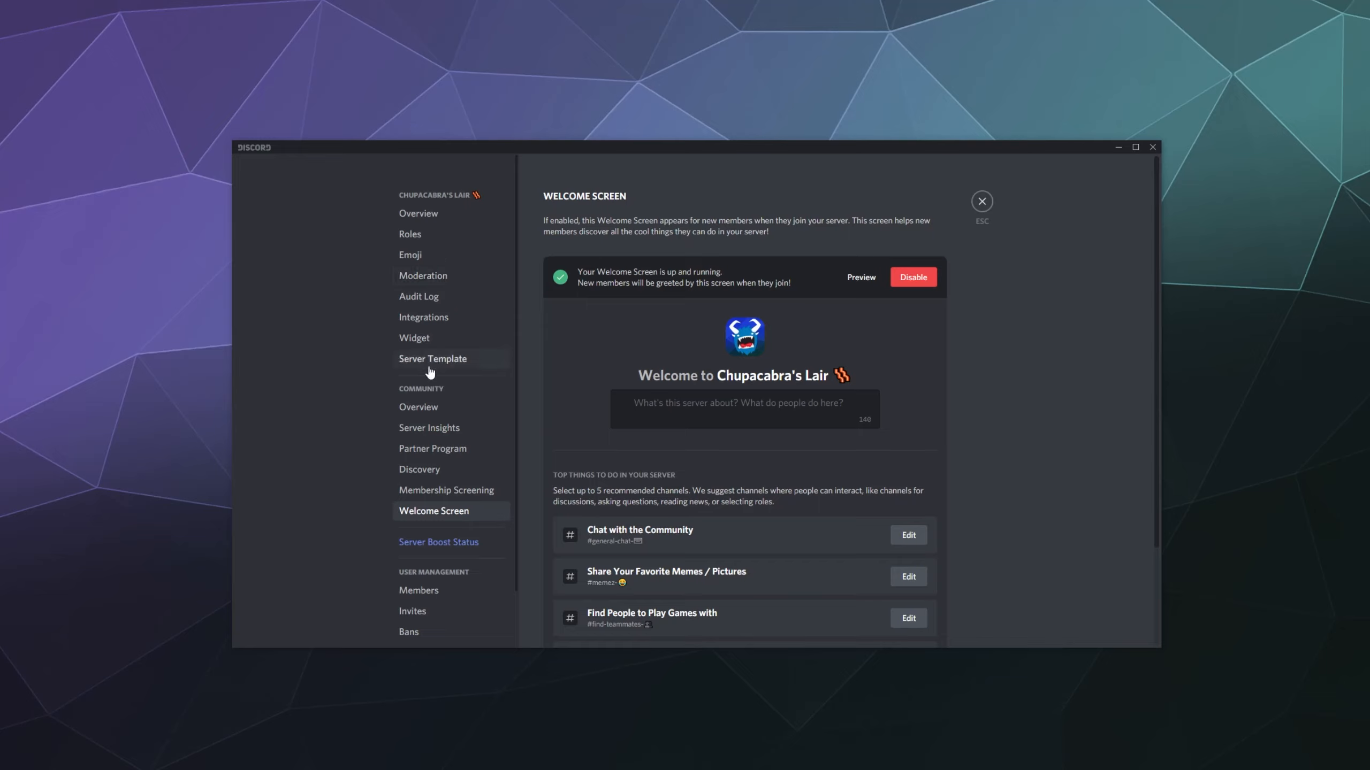
mouse_move(423, 489)
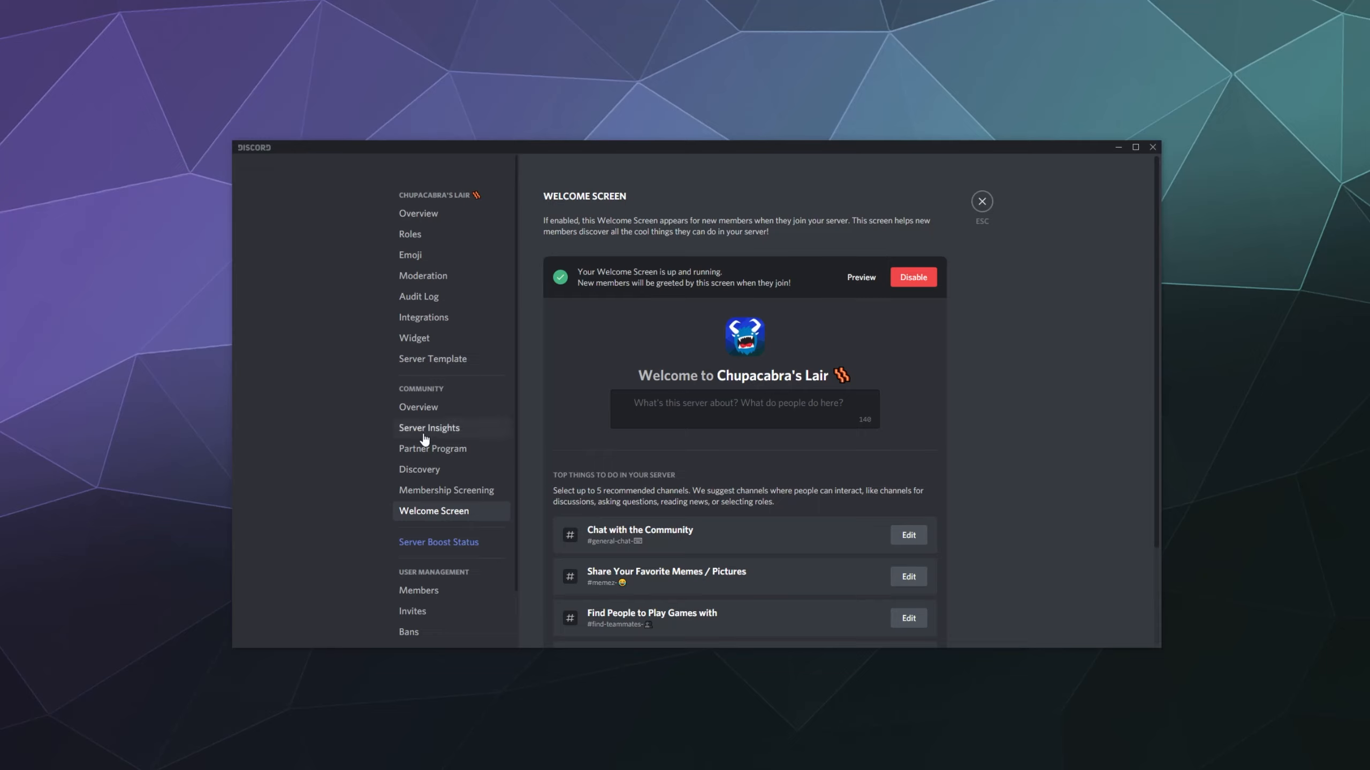
mouse_move(851, 311)
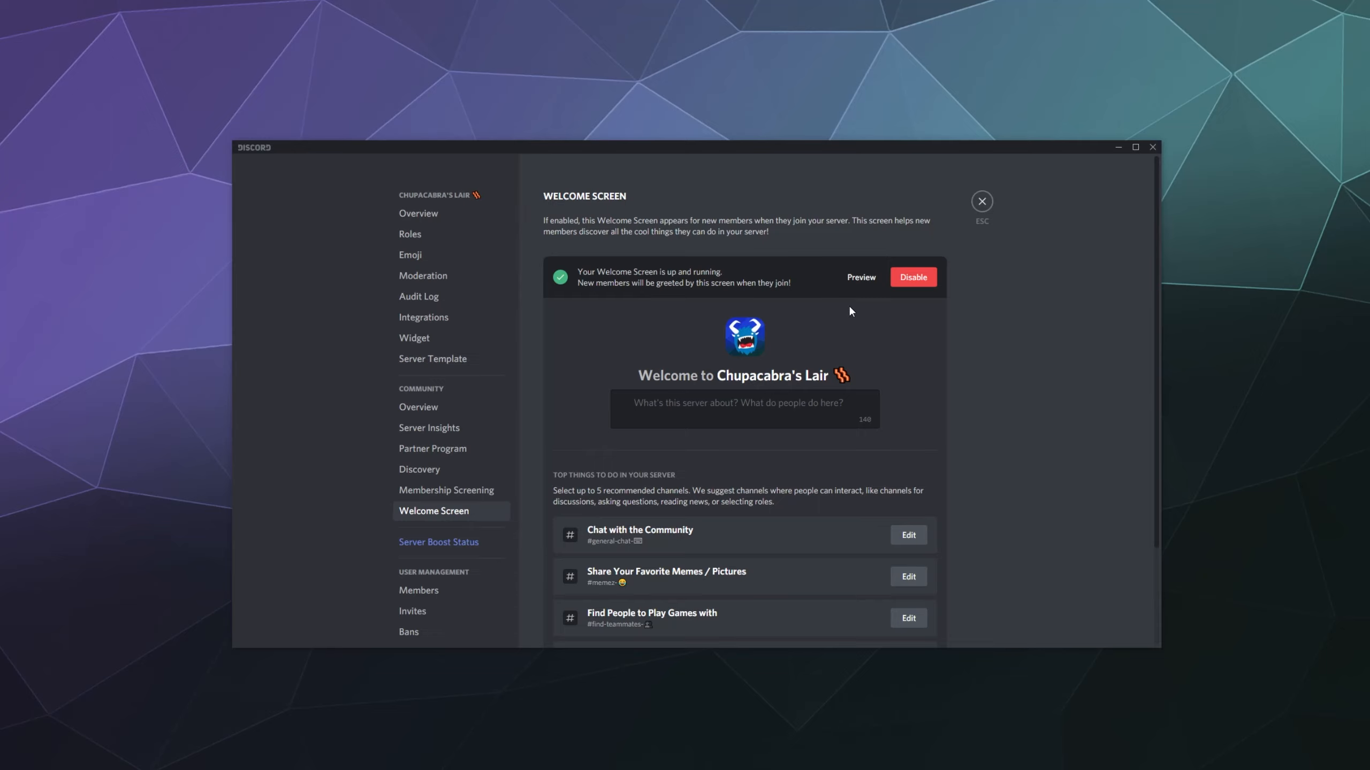
mouse_move(641, 257)
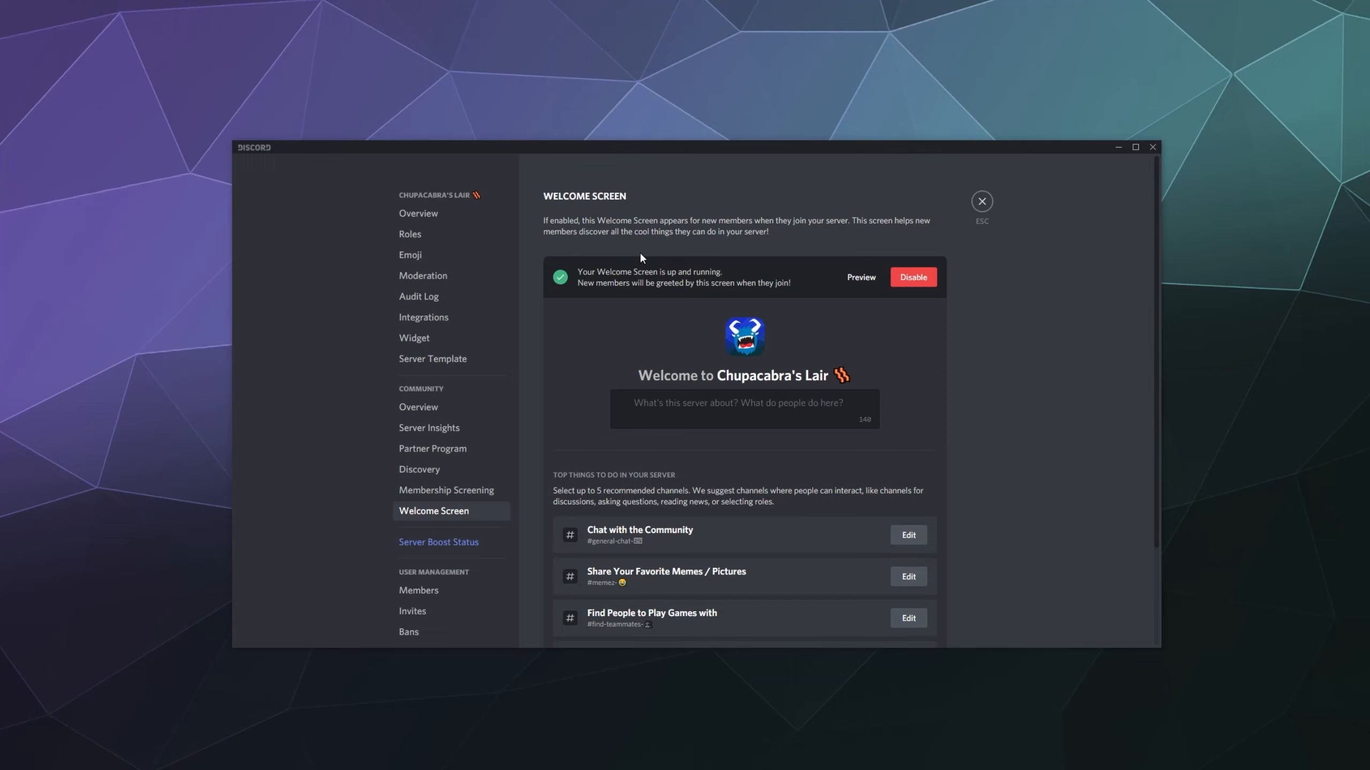
scroll("down", 3)
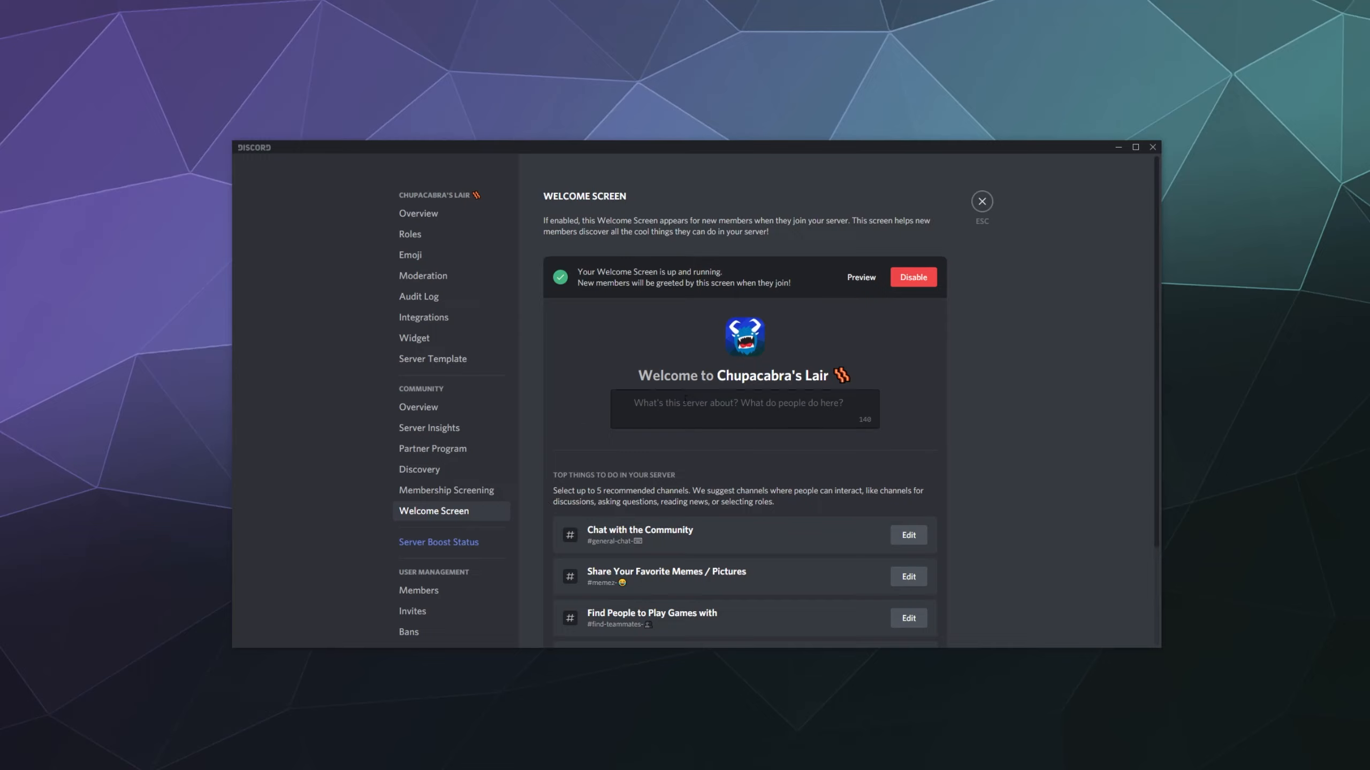
left_click(744, 409)
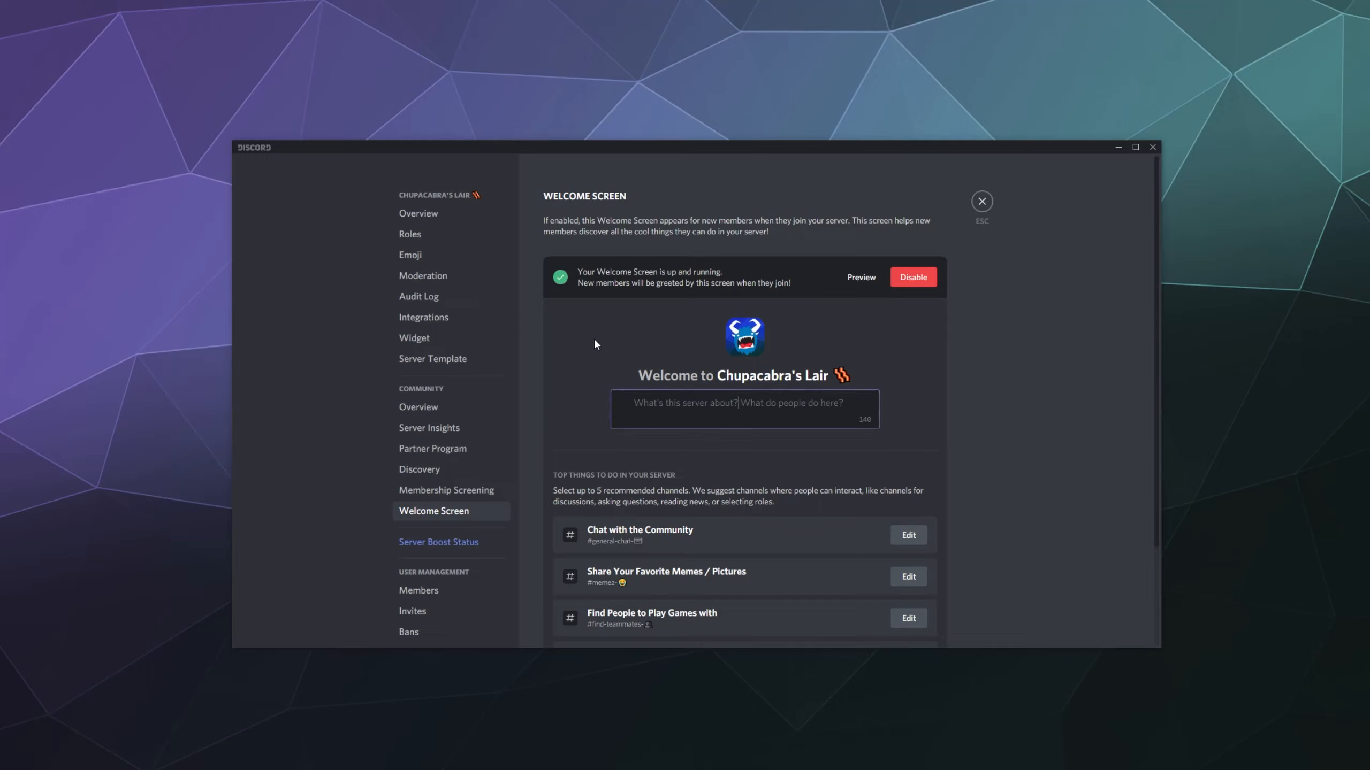
mouse_move(576, 343)
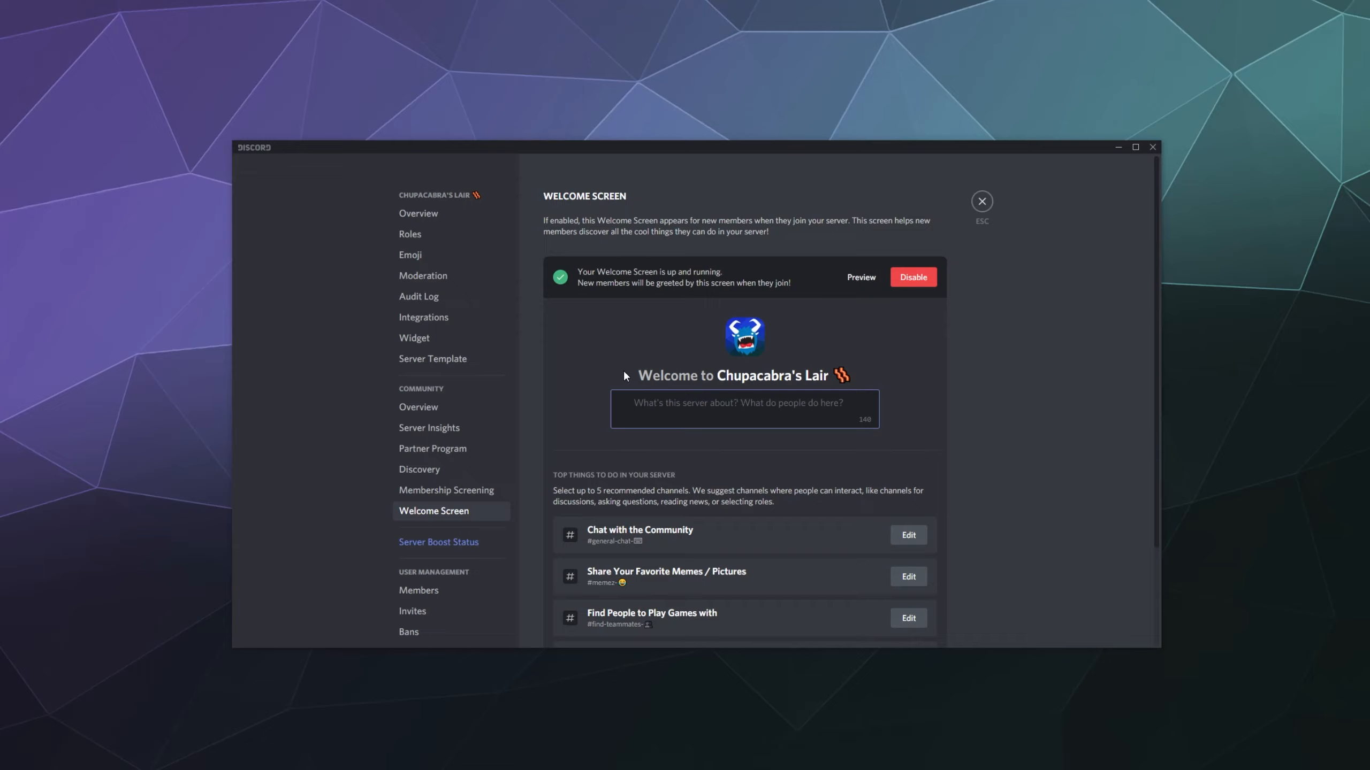
mouse_move(623, 368)
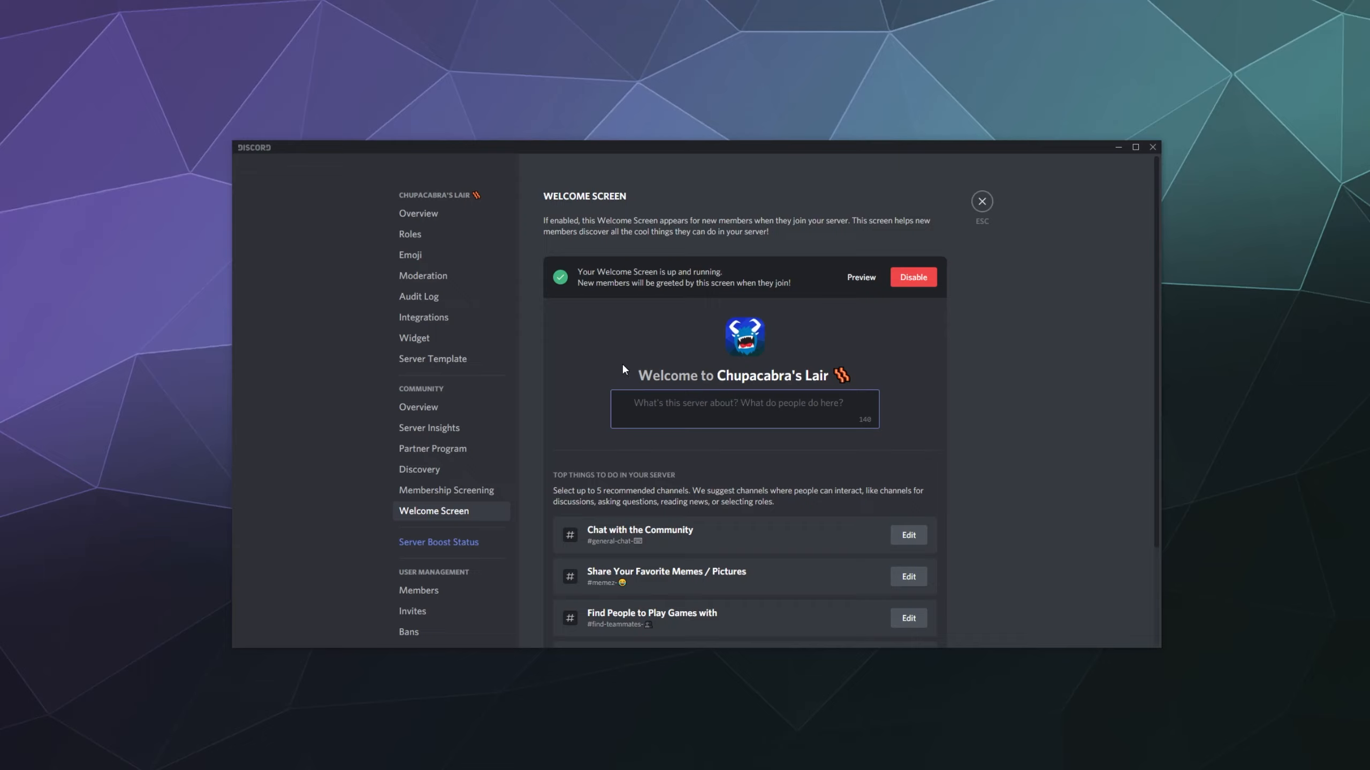
mouse_move(622, 376)
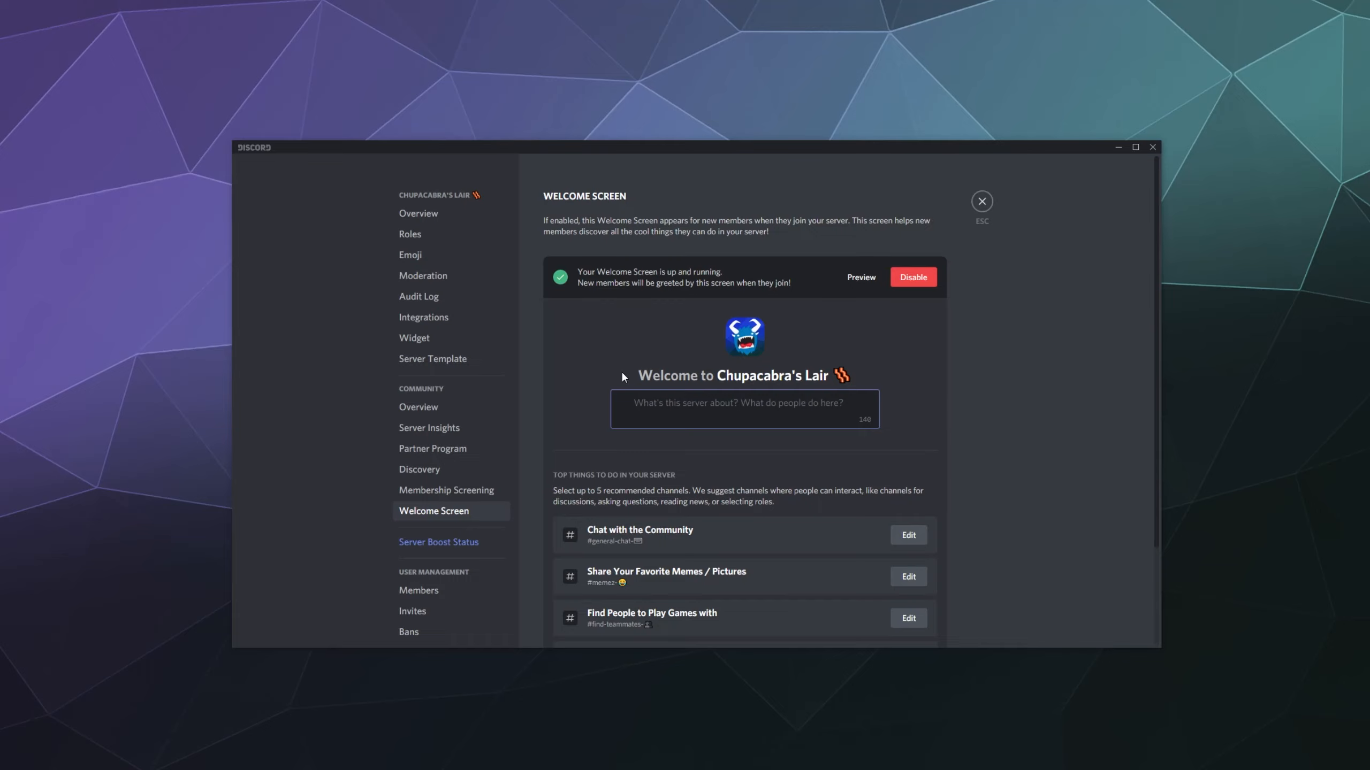